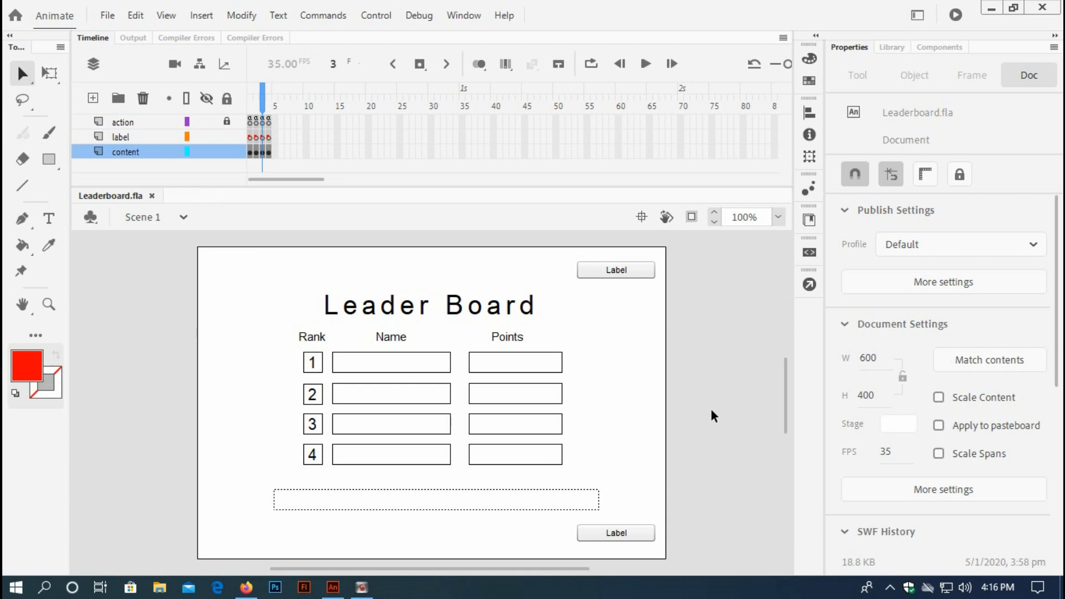
mouse_move(253, 112)
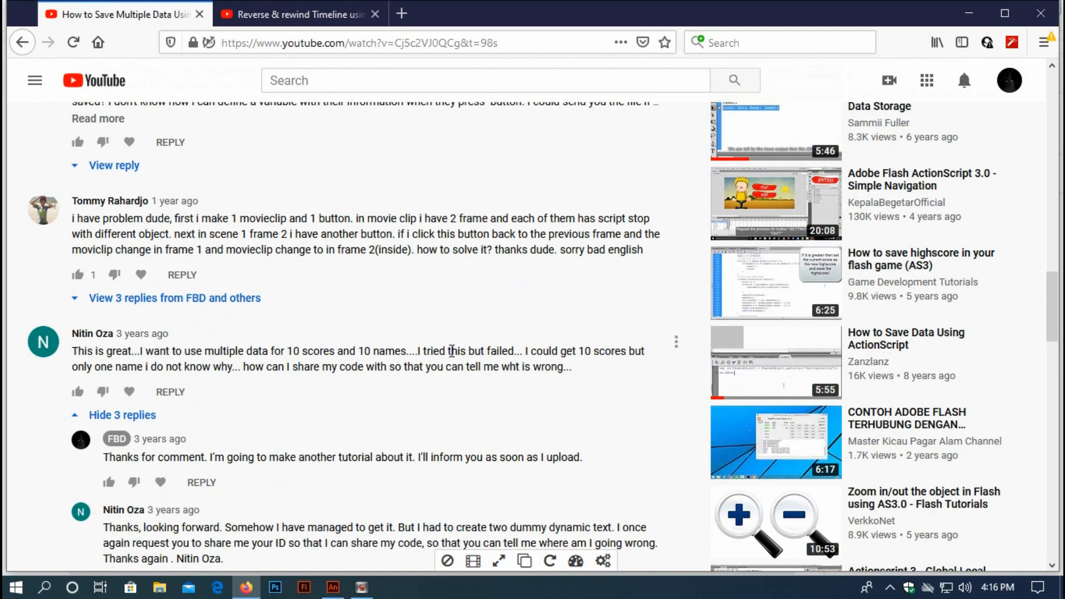
Step: Show the scoreLeaderBoard comment under the reverse-timeline tutorial video
click(298, 13)
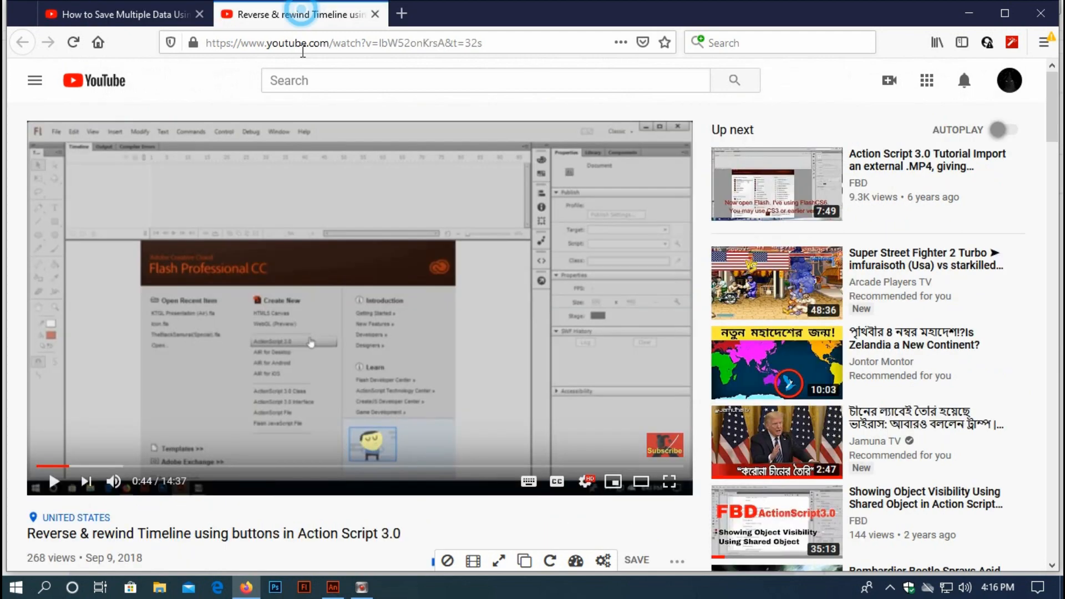
scroll(down, 3)
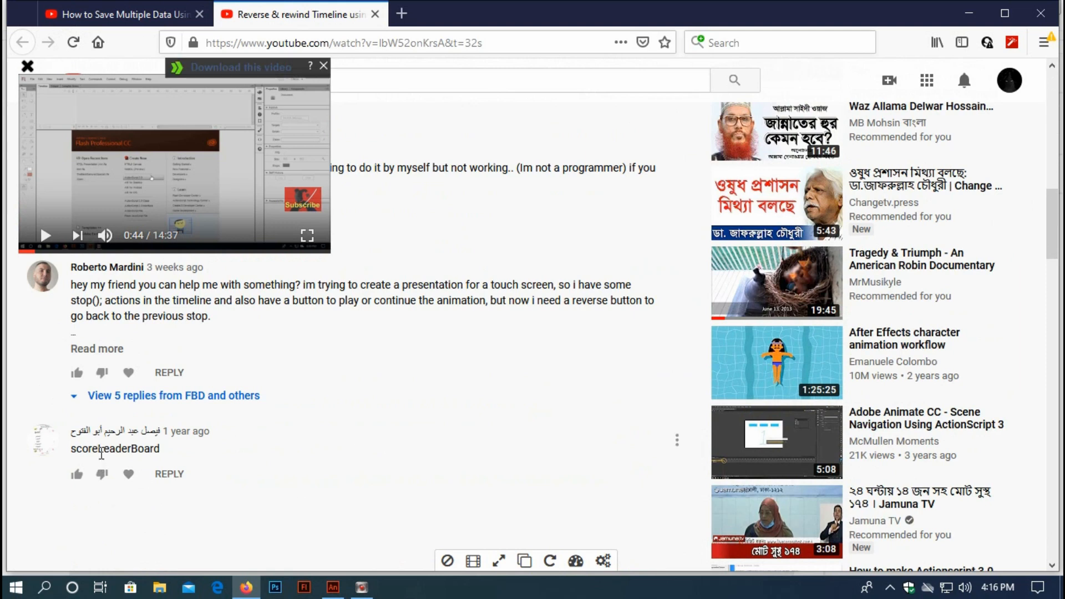
mouse_move(76, 434)
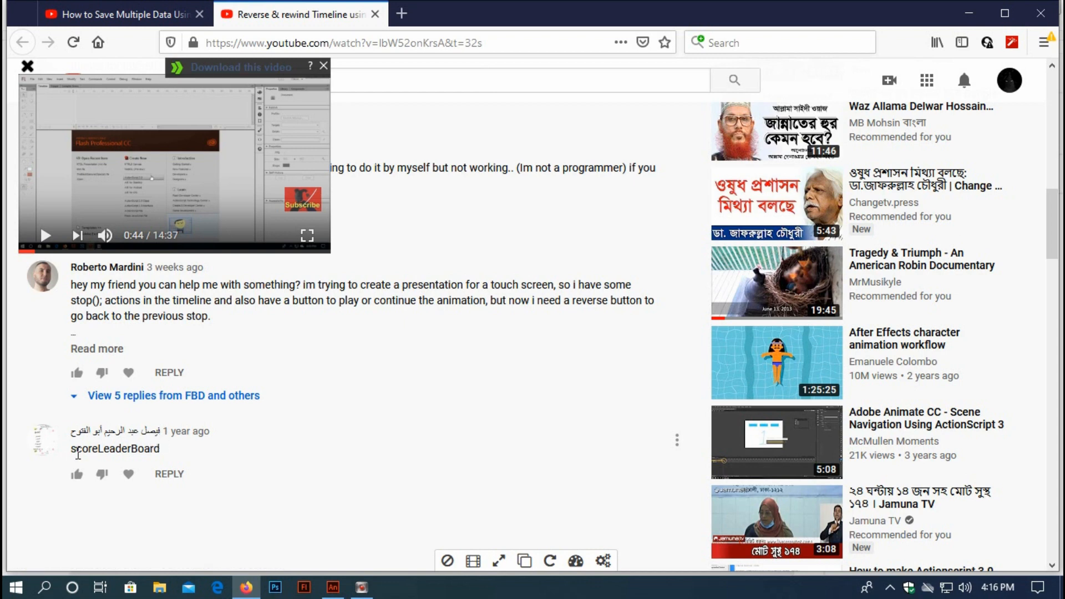
mouse_move(150, 459)
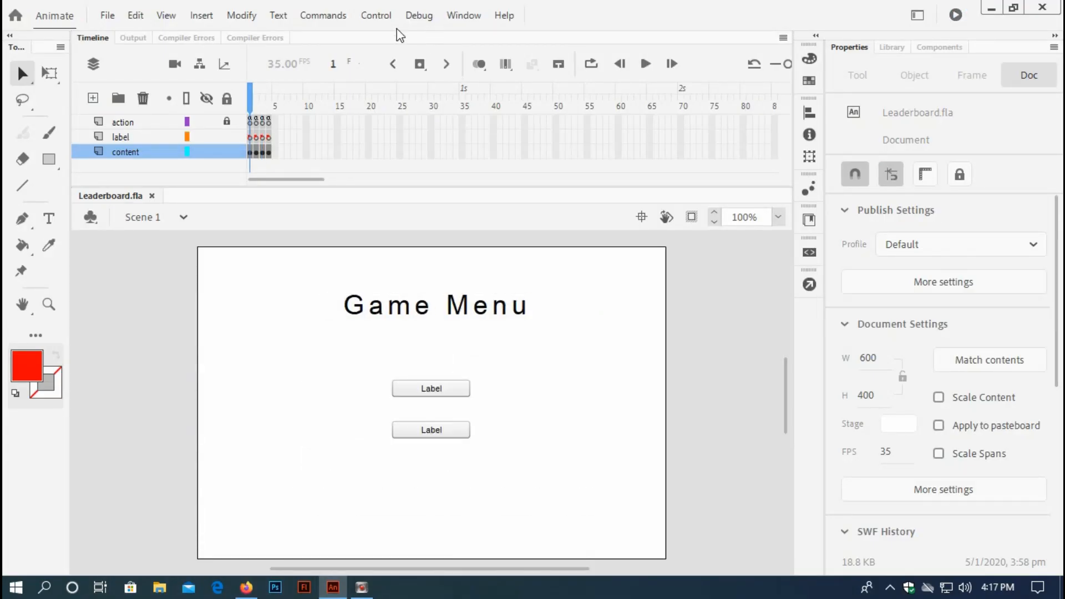
Step: Test Leaderboard.swf, confirm the empty leaderboard, then play a round raising points toward 21
click(376, 14)
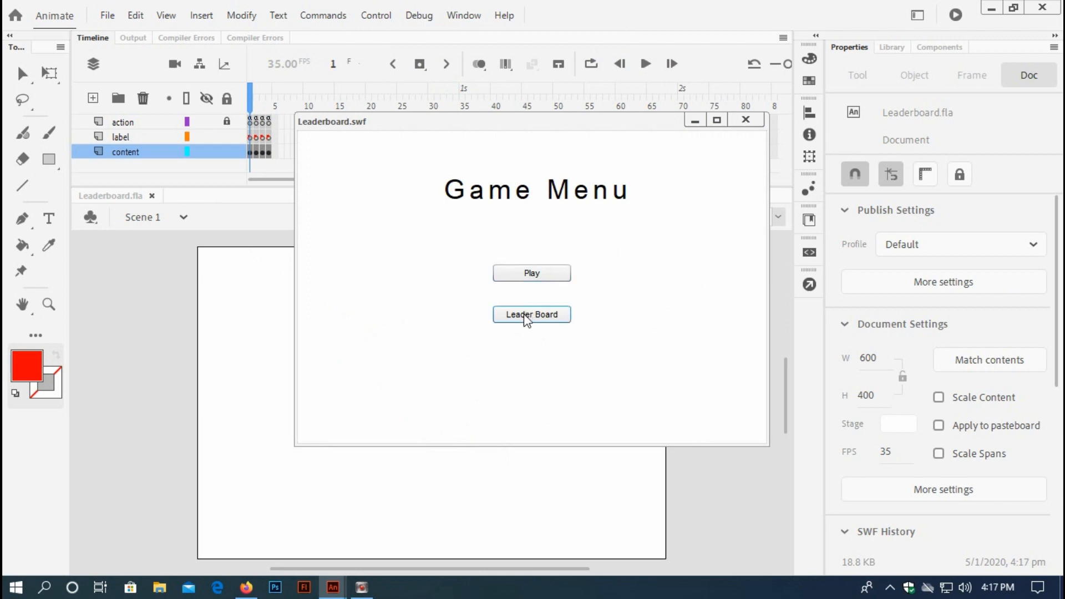
mouse_move(532, 322)
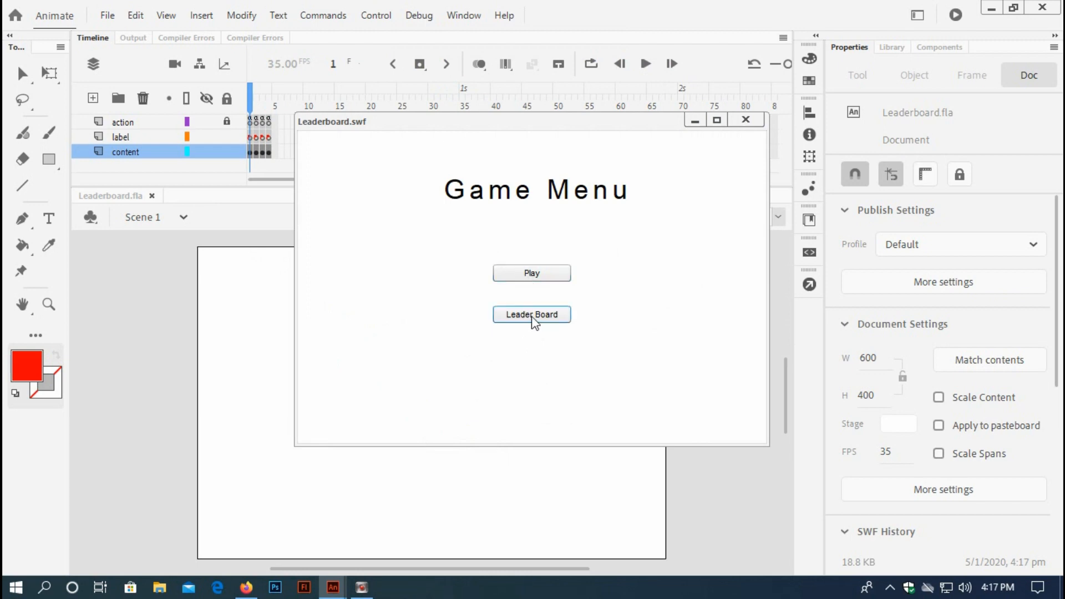
click(532, 314)
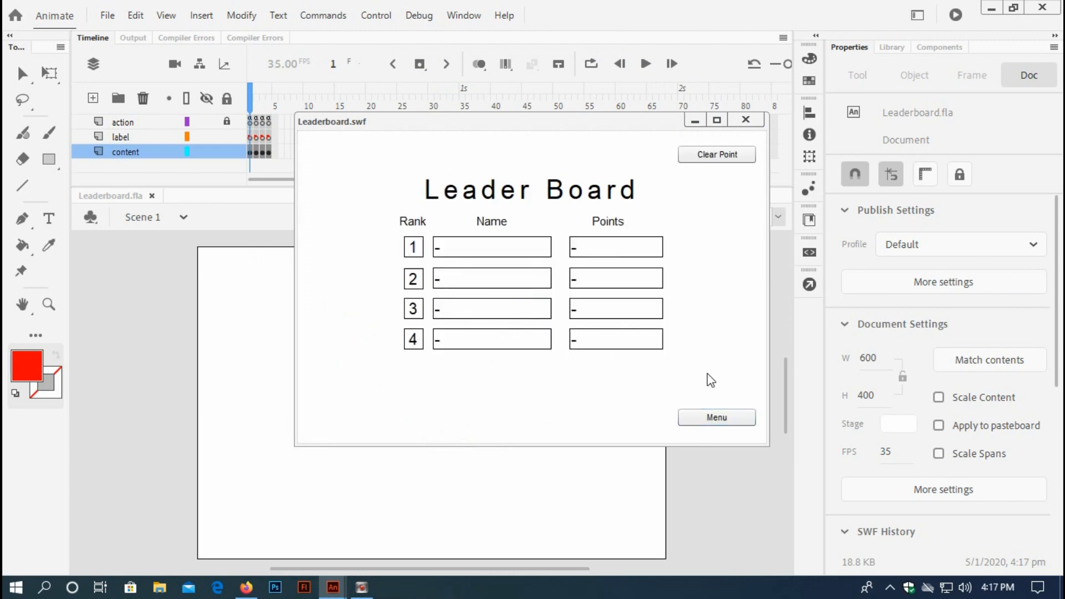
click(716, 418)
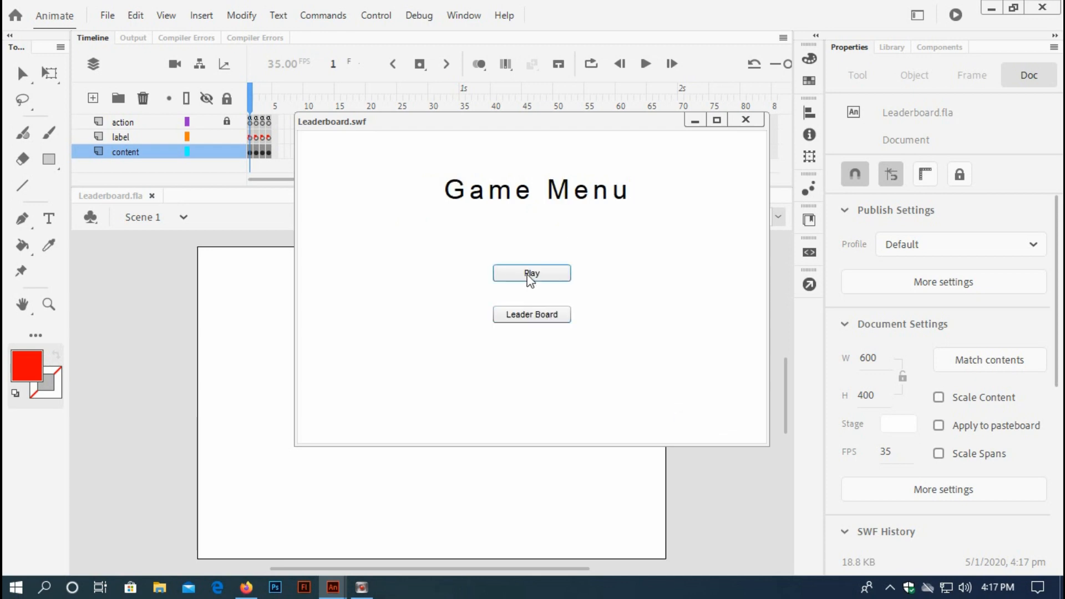
click(532, 273)
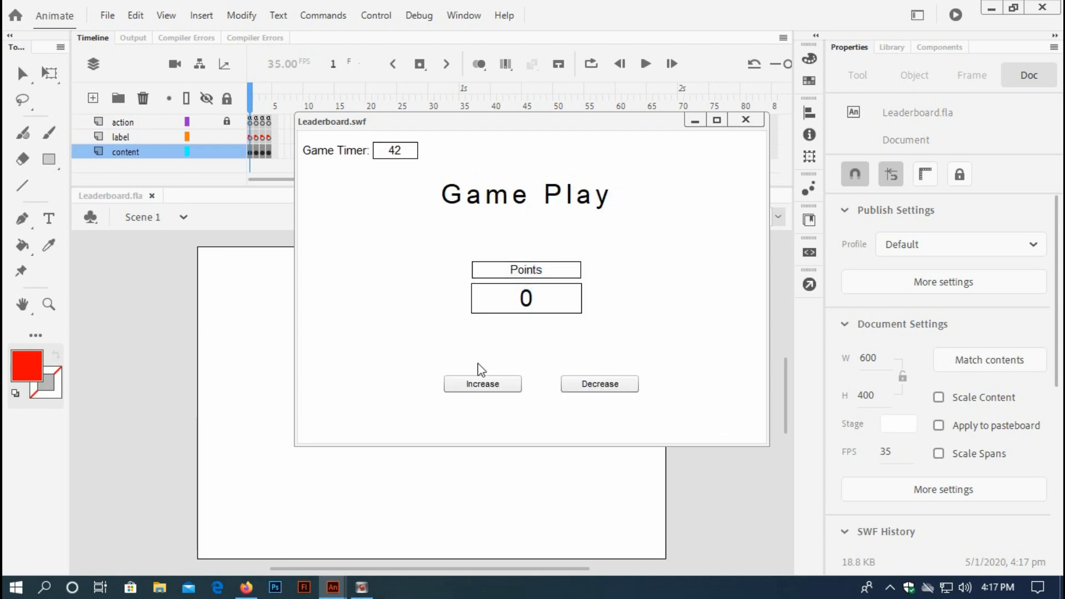
click(483, 384)
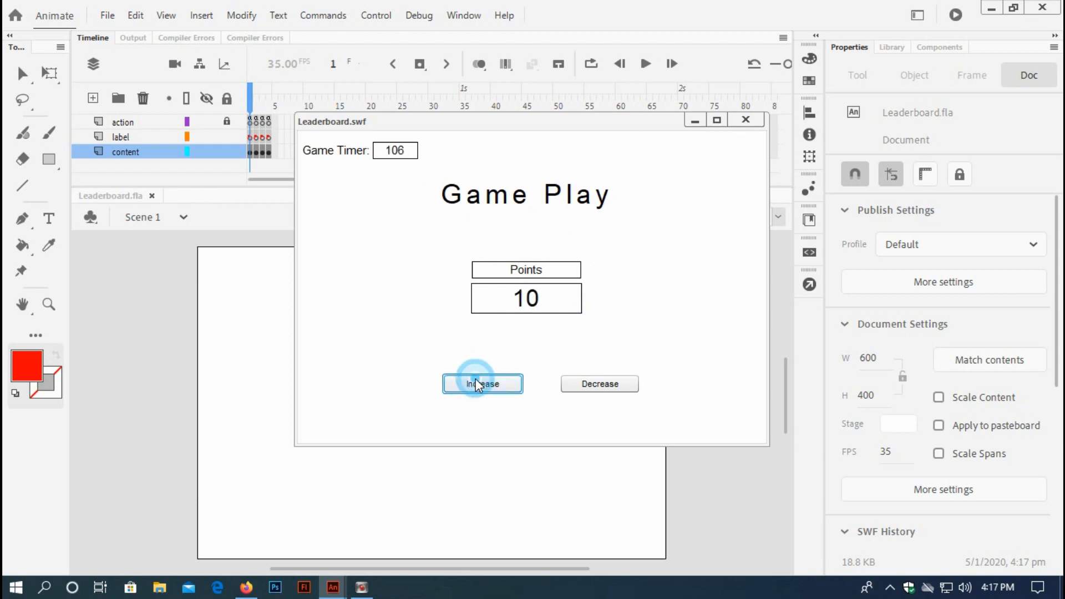
click(482, 384)
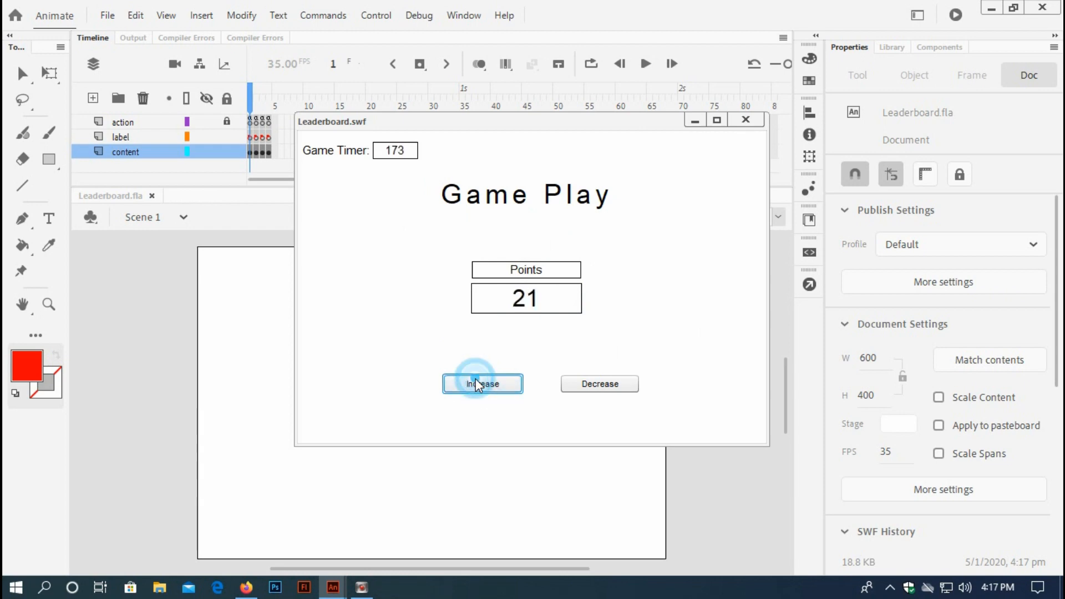
Step: Save 26 points under the name Paros so it ranks first on the leaderboard
click(482, 384)
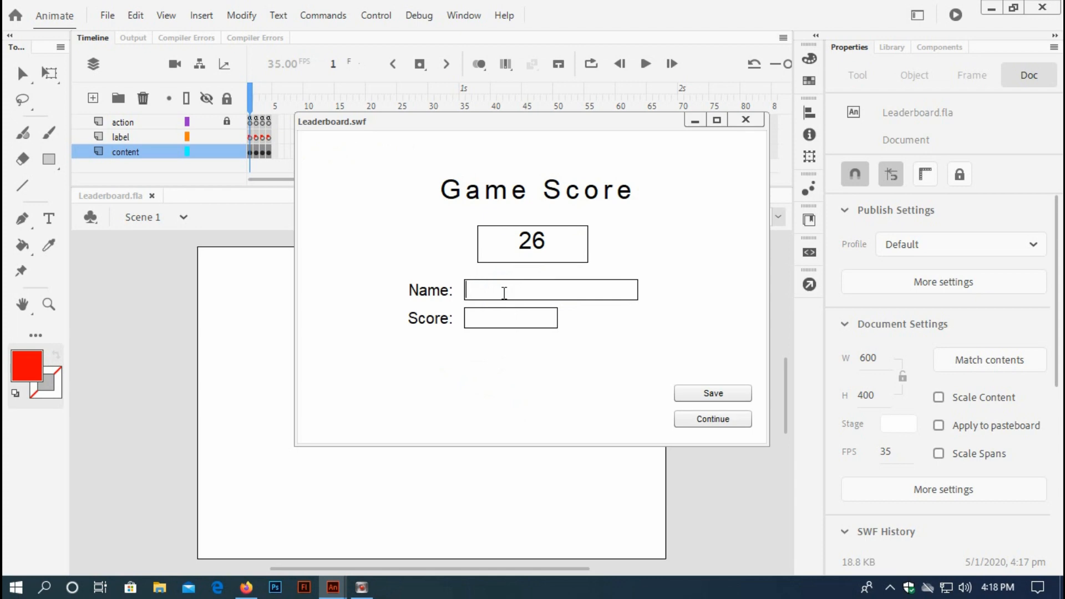
text(Paros)
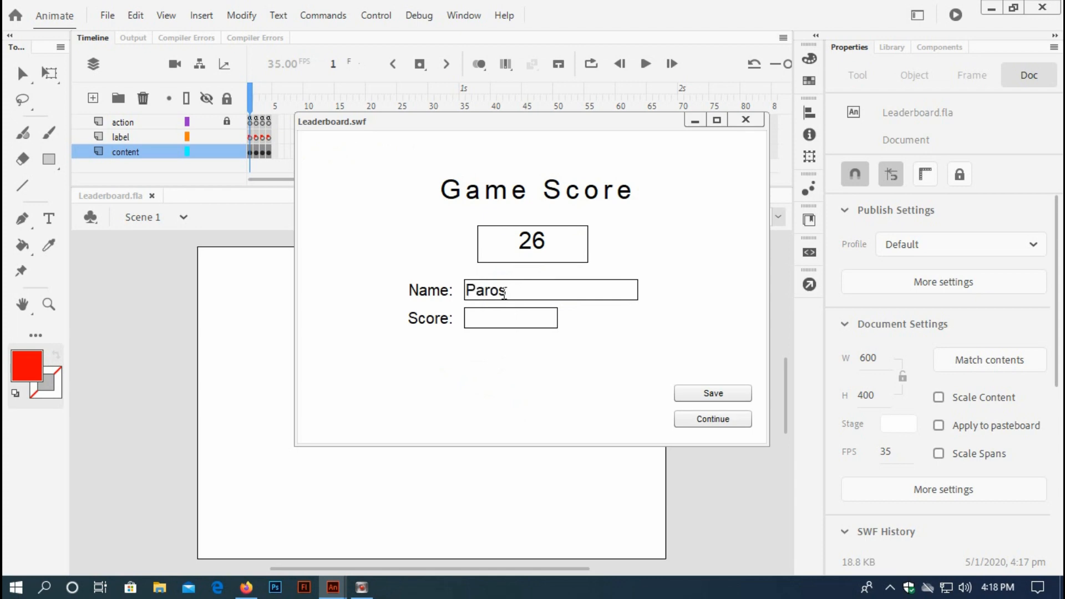
click(712, 393)
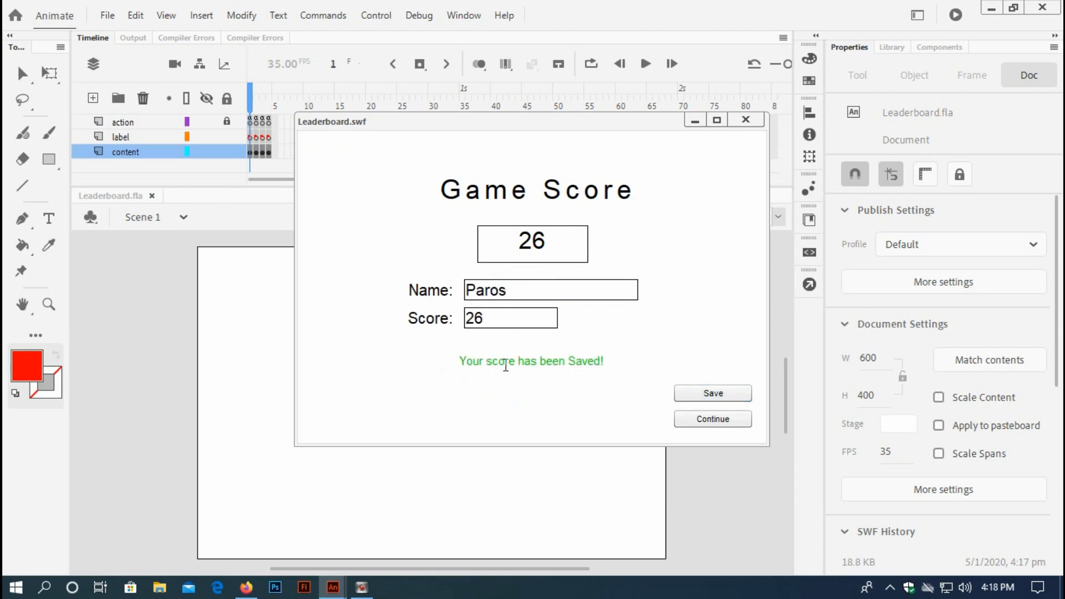
click(712, 419)
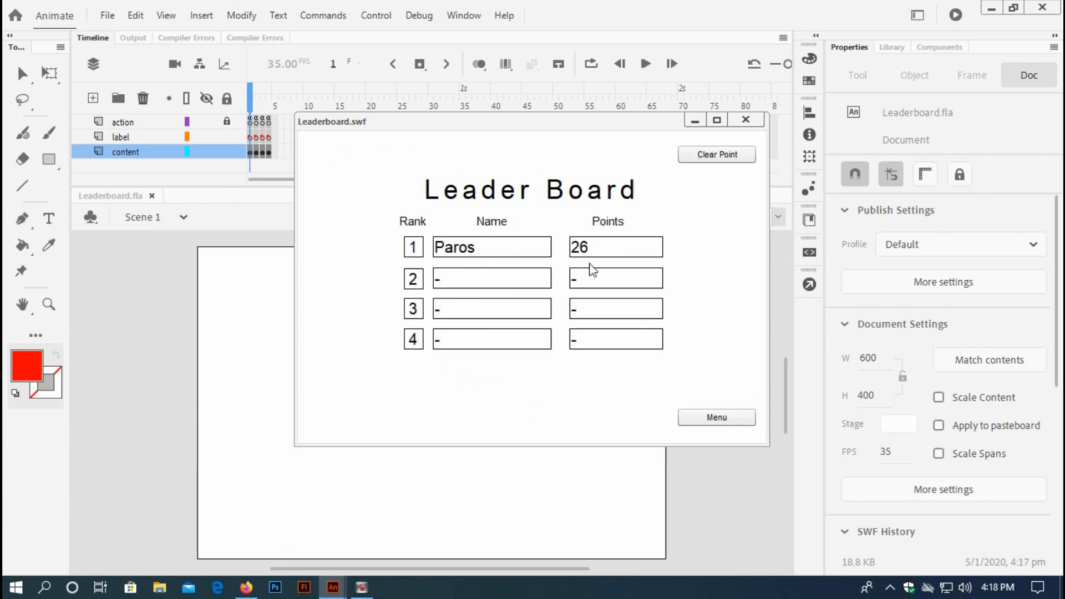
Step: Play a second round from the menu, raising the points toward 18
click(716, 417)
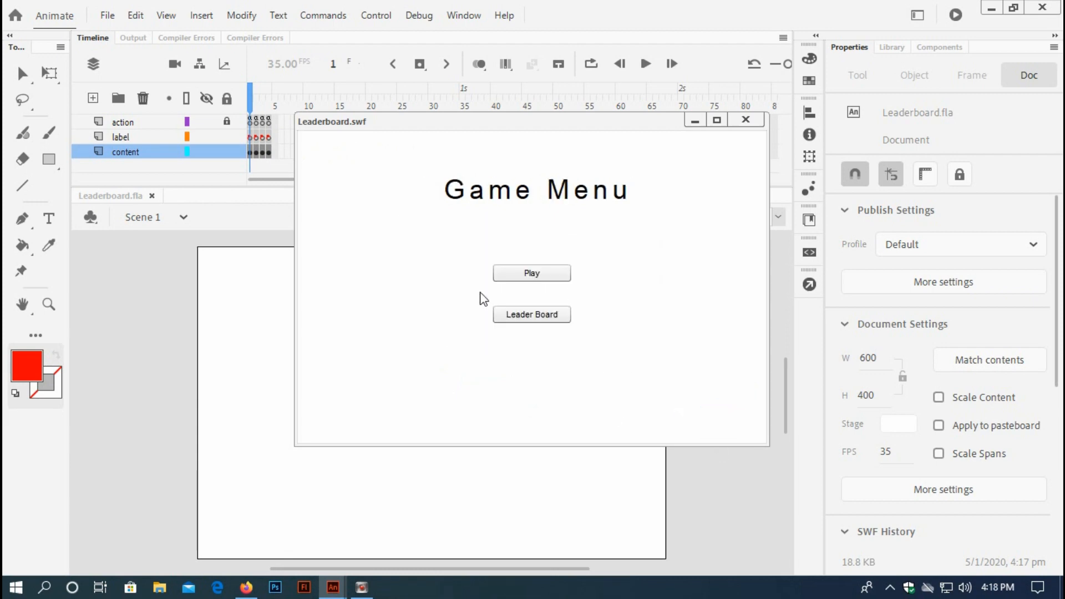
click(532, 273)
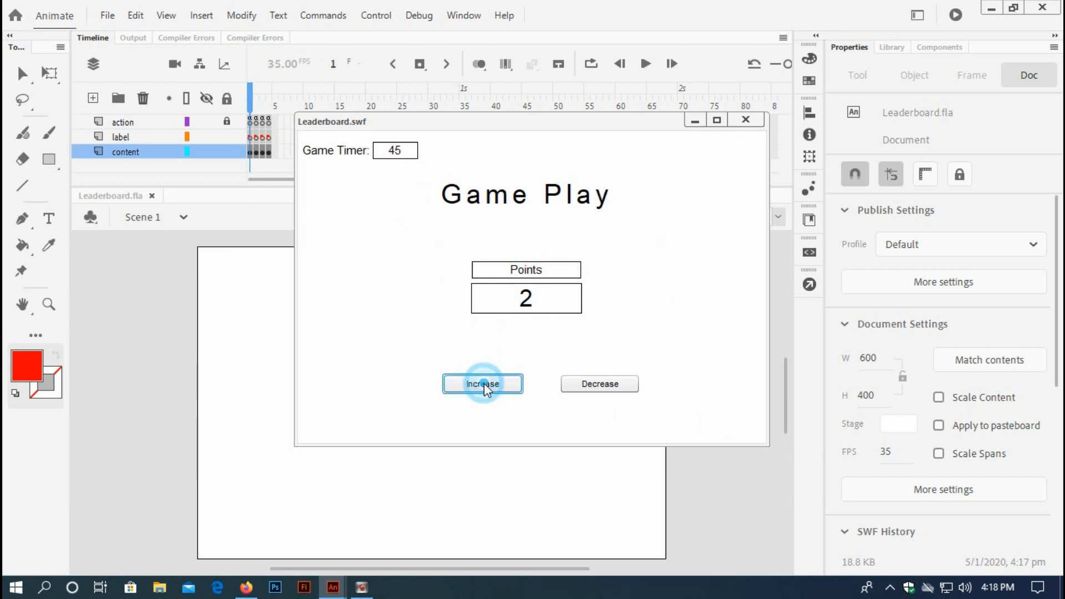
click(483, 383)
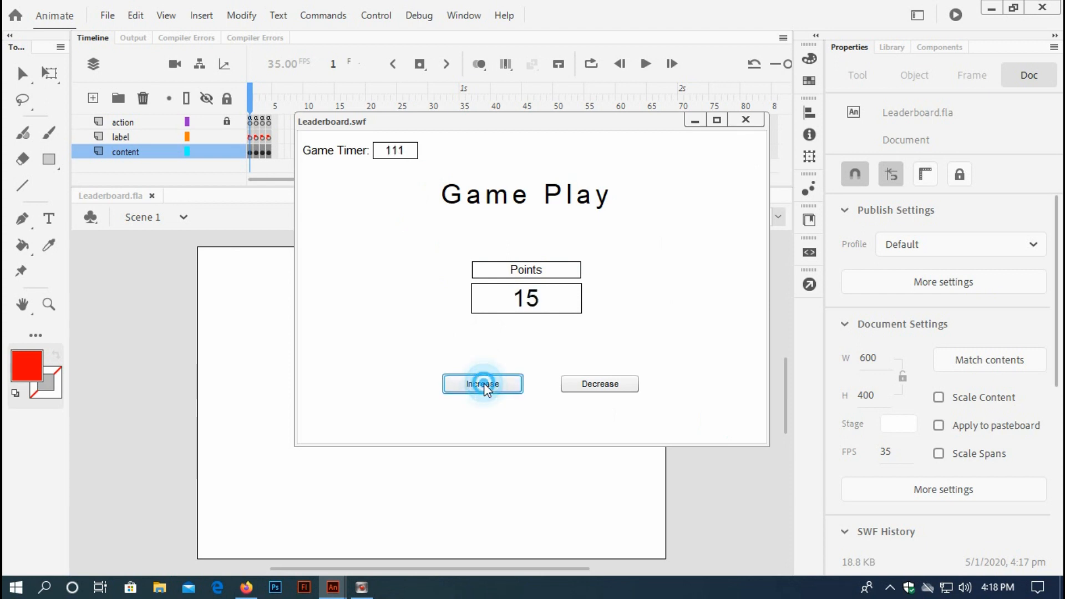
click(482, 384)
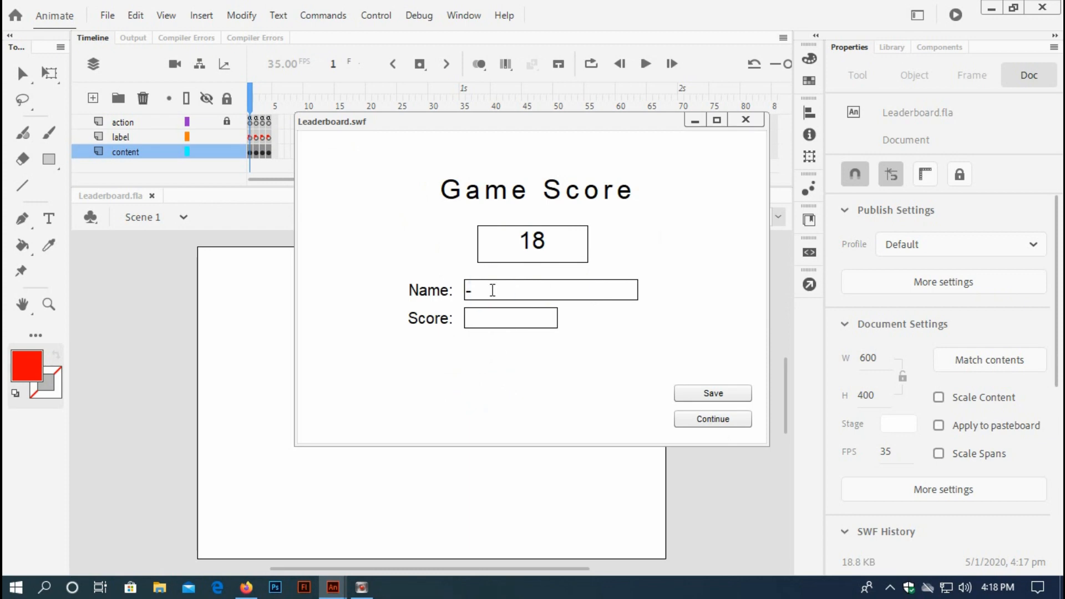
Step: Save Babu's 18 points as second under Paros, then play a third round
text(Babu)
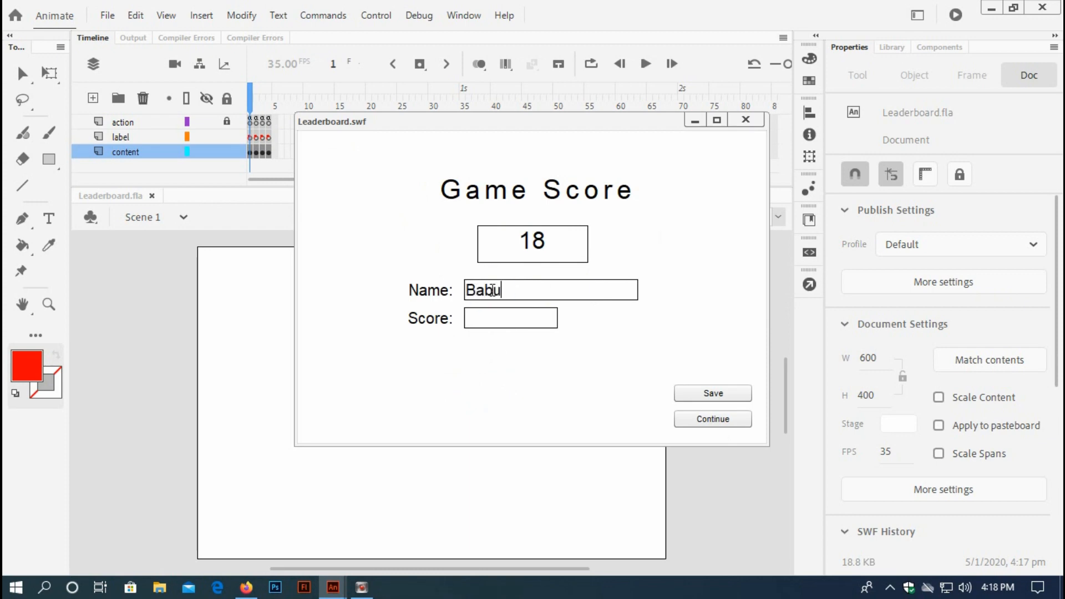
click(712, 393)
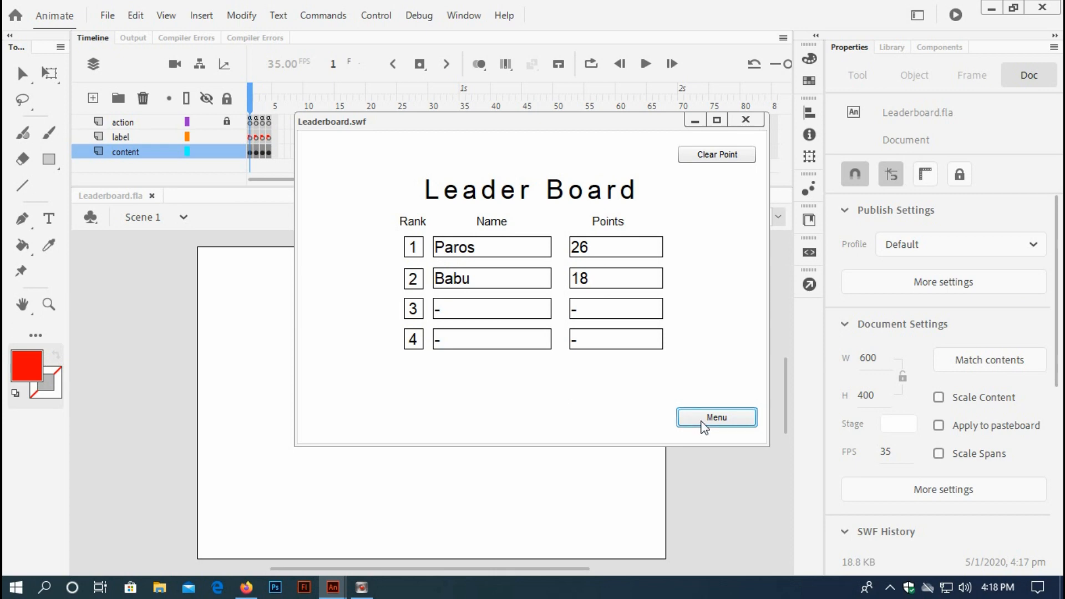
click(716, 417)
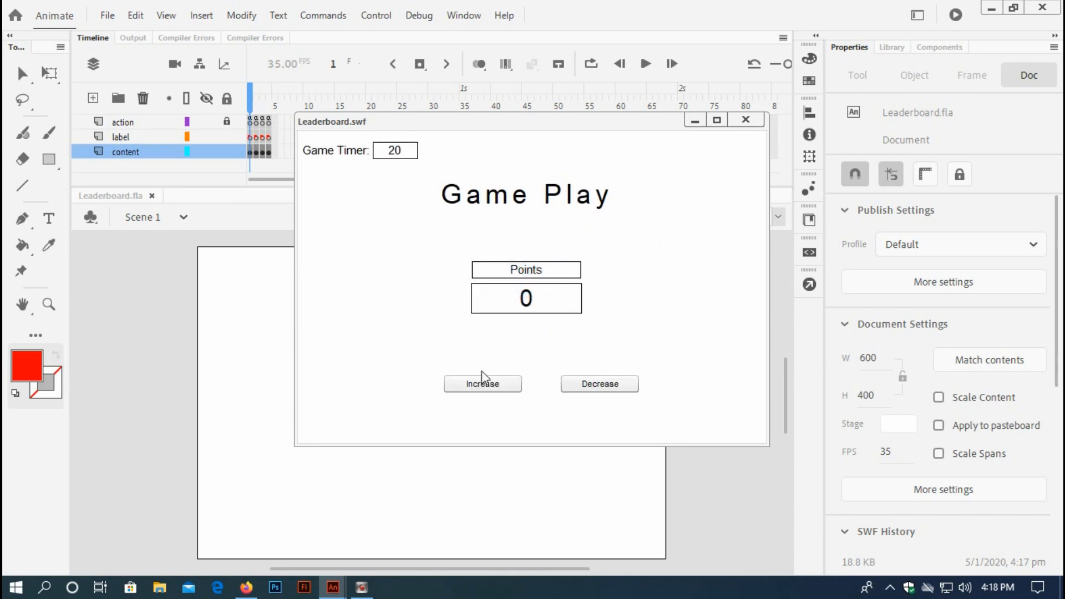
click(482, 384)
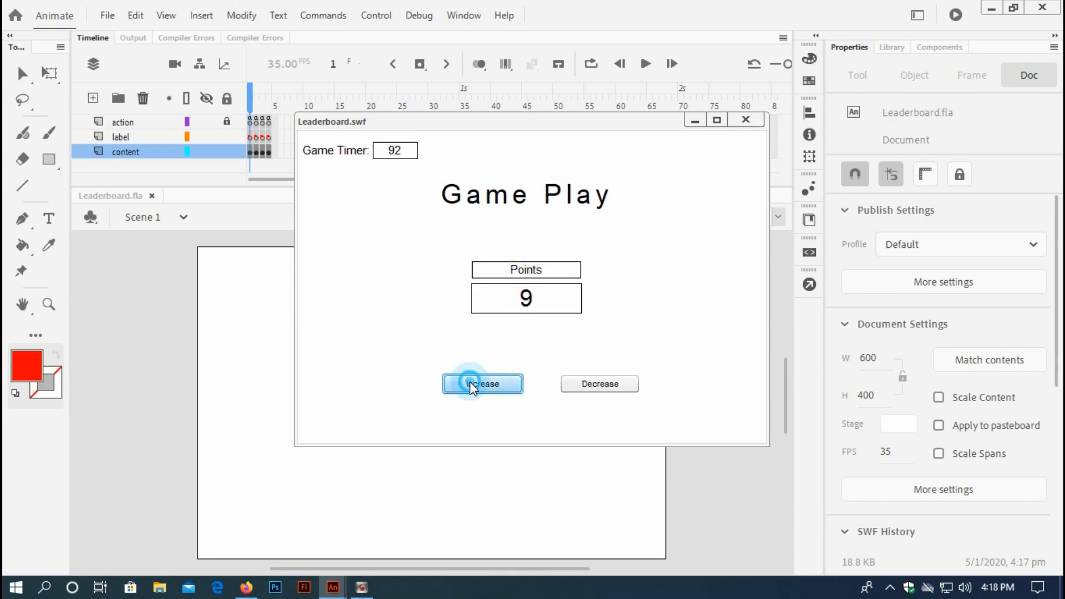
click(482, 384)
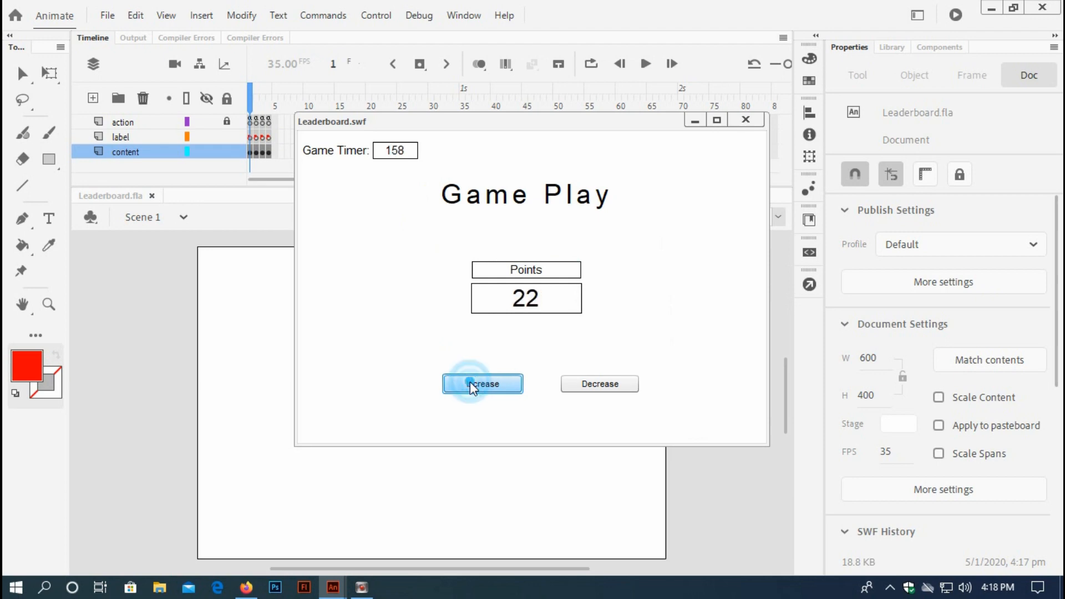
Step: Save 30 points under the name Ripon, ranking first above Paros and Babu
click(483, 384)
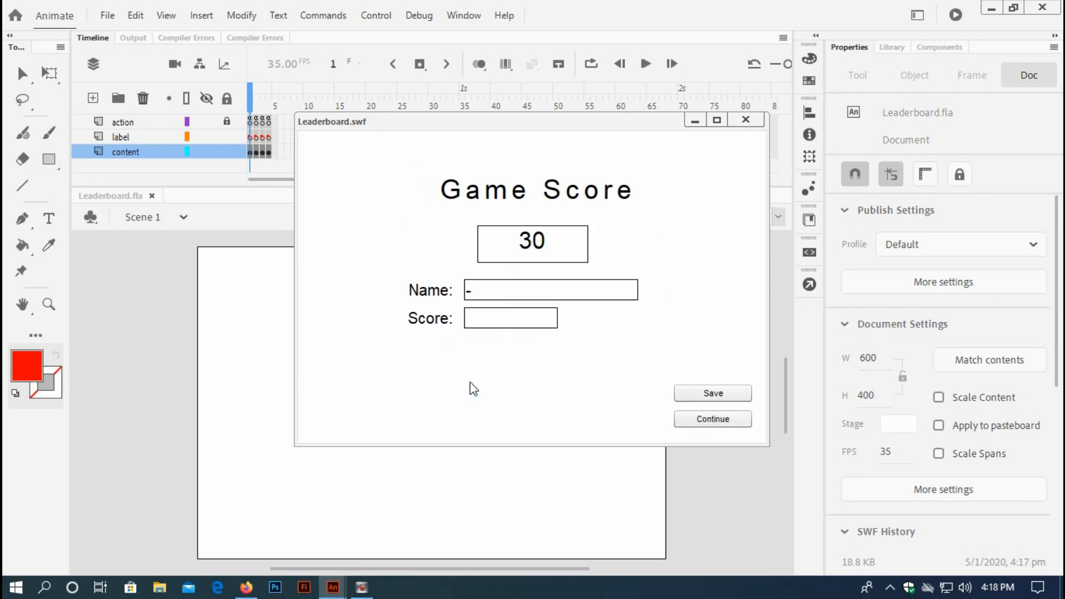
click(551, 290)
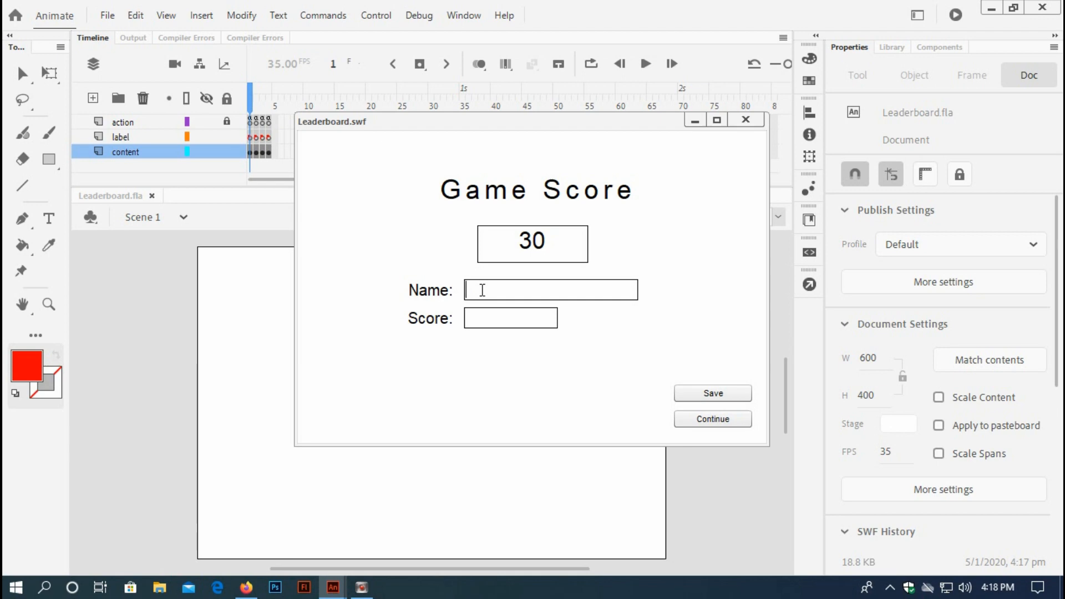
text(Ripon)
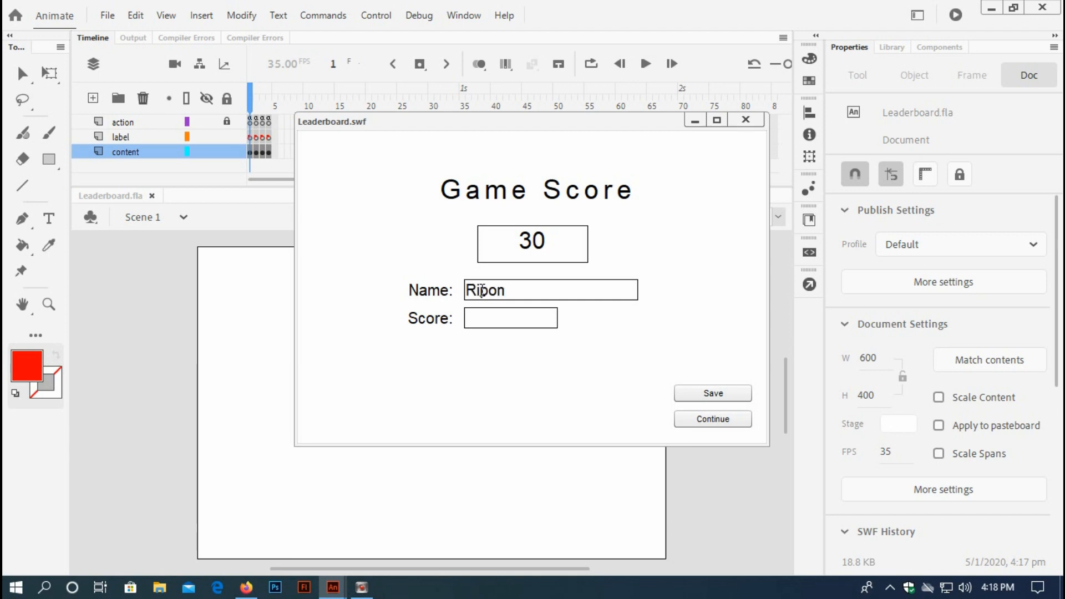
click(713, 392)
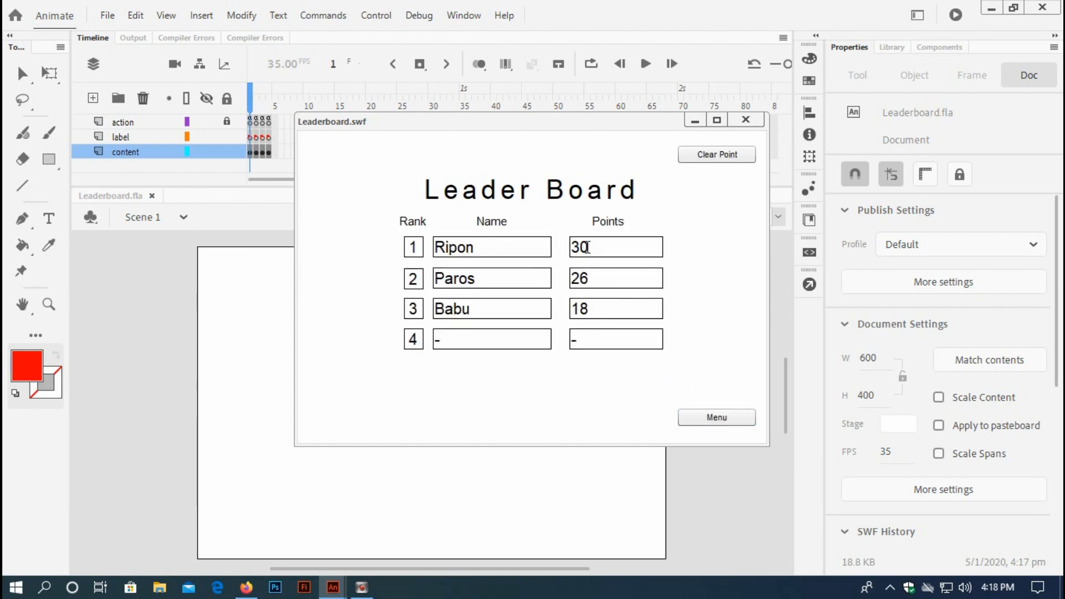
mouse_move(569, 301)
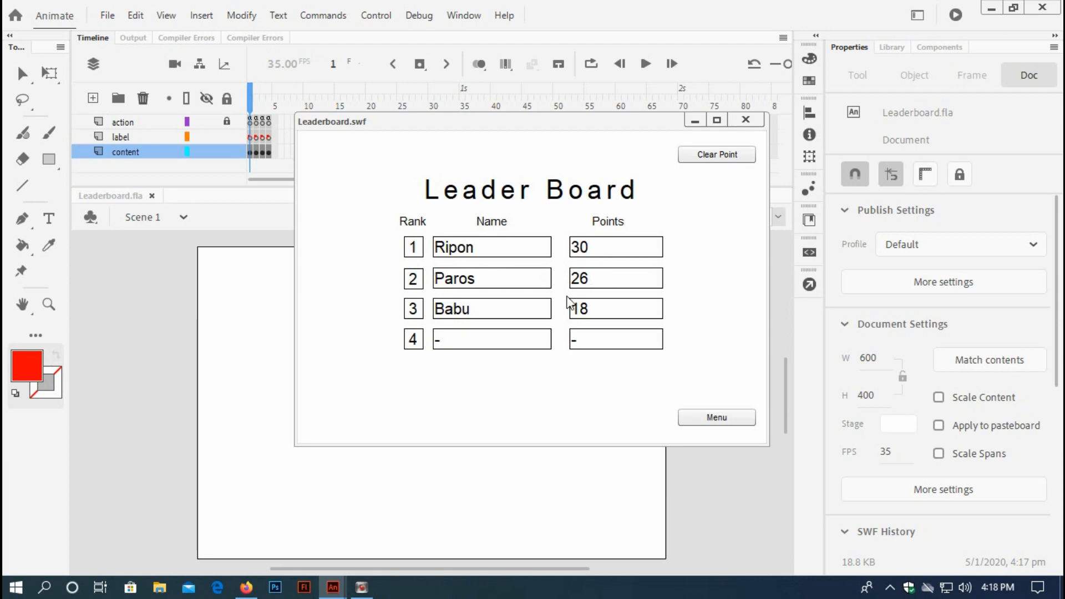
Step: Play another round from the menu, raising the points to 32
click(716, 417)
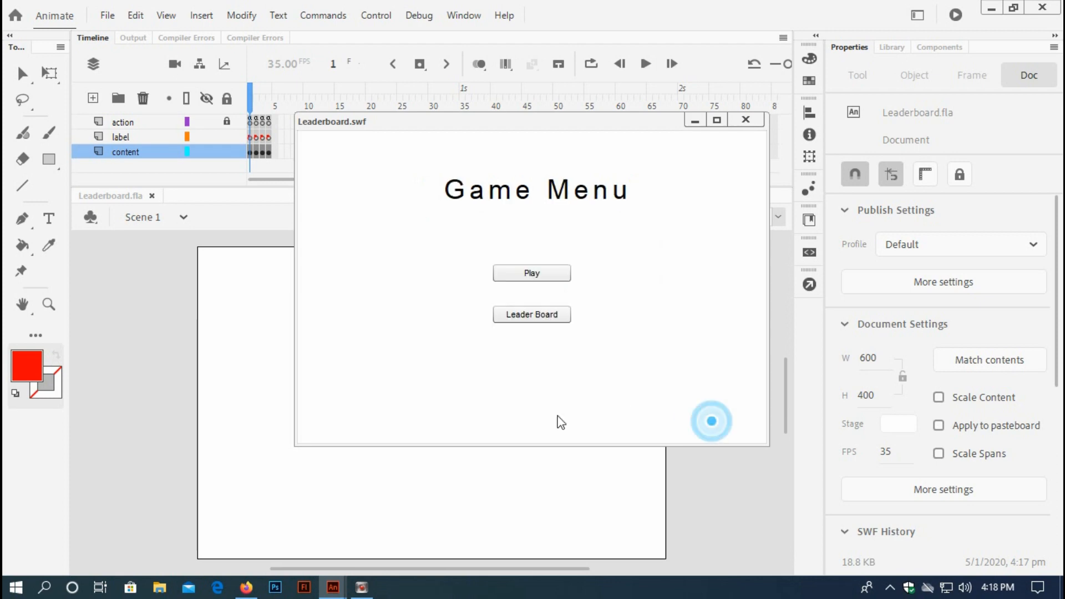
click(531, 273)
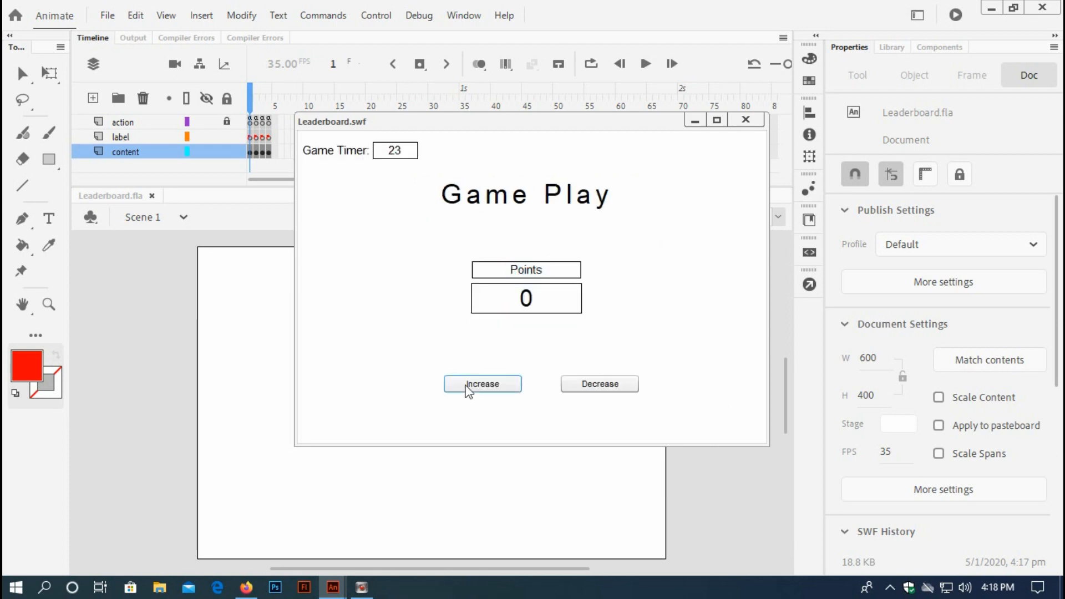
click(482, 383)
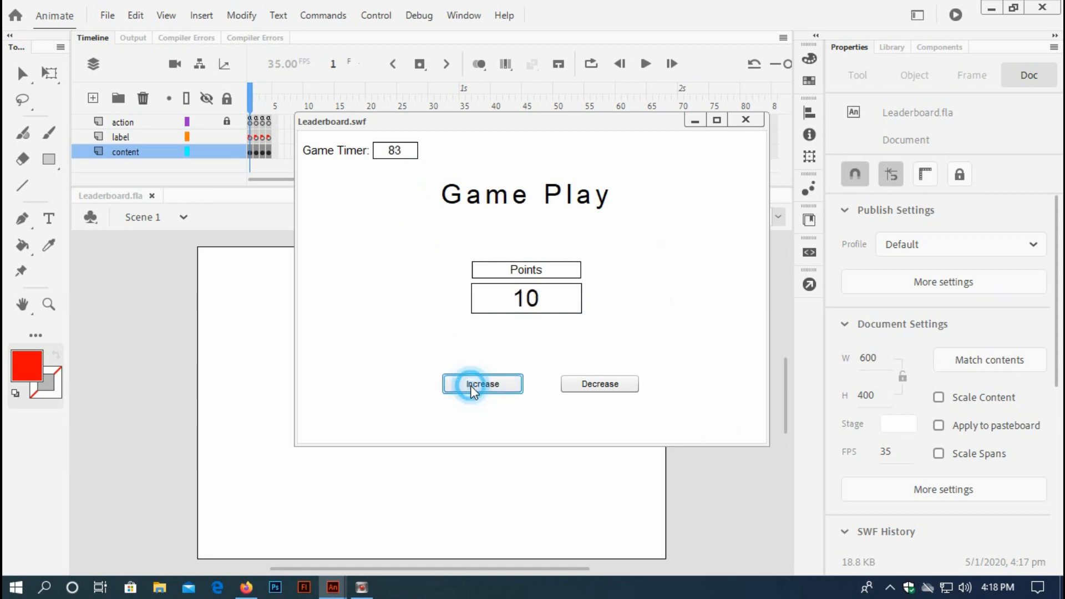
click(482, 384)
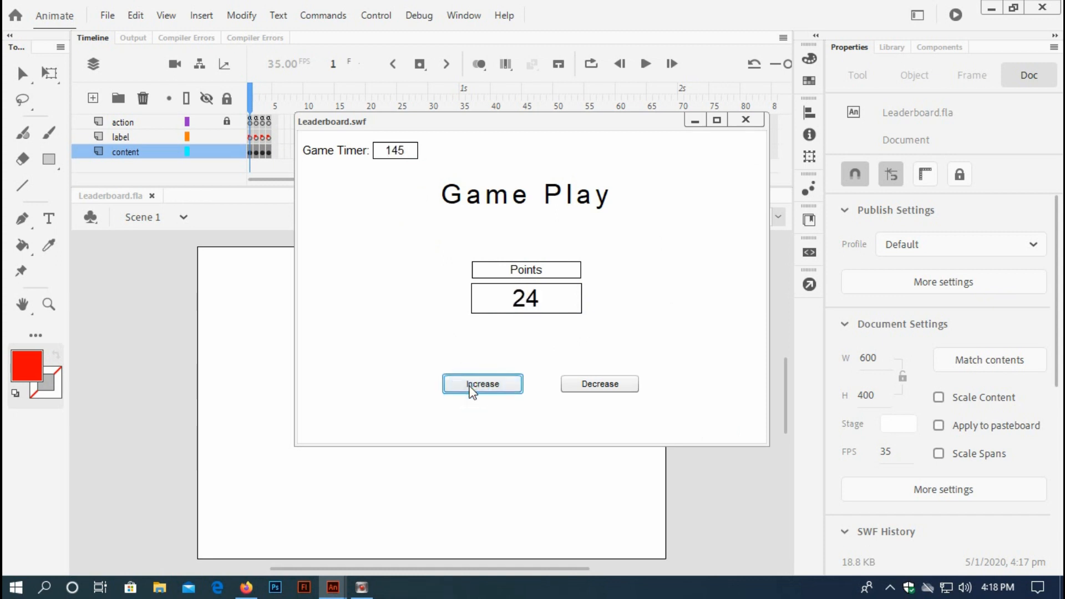
click(481, 384)
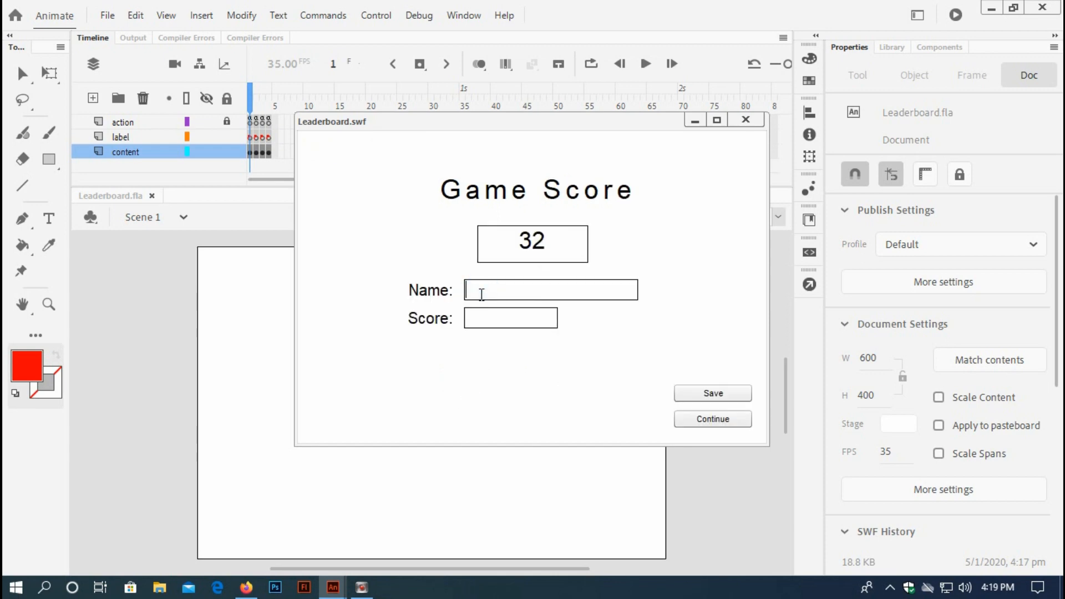
Step: Save the 32 points as Fariq, now first over Ripon, Paros and Babu
text(F)
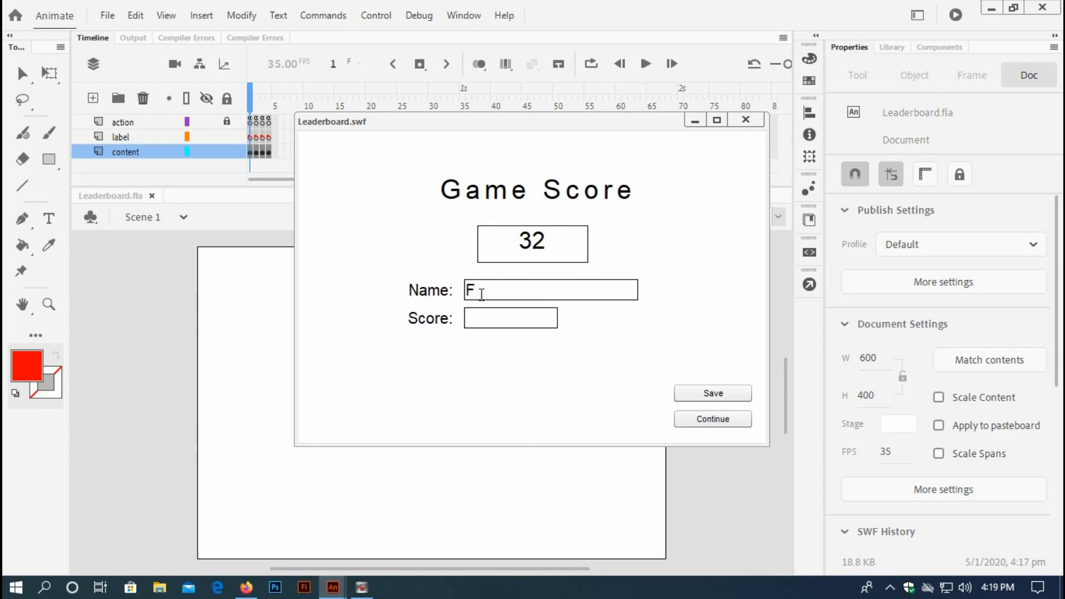
text(ariq)
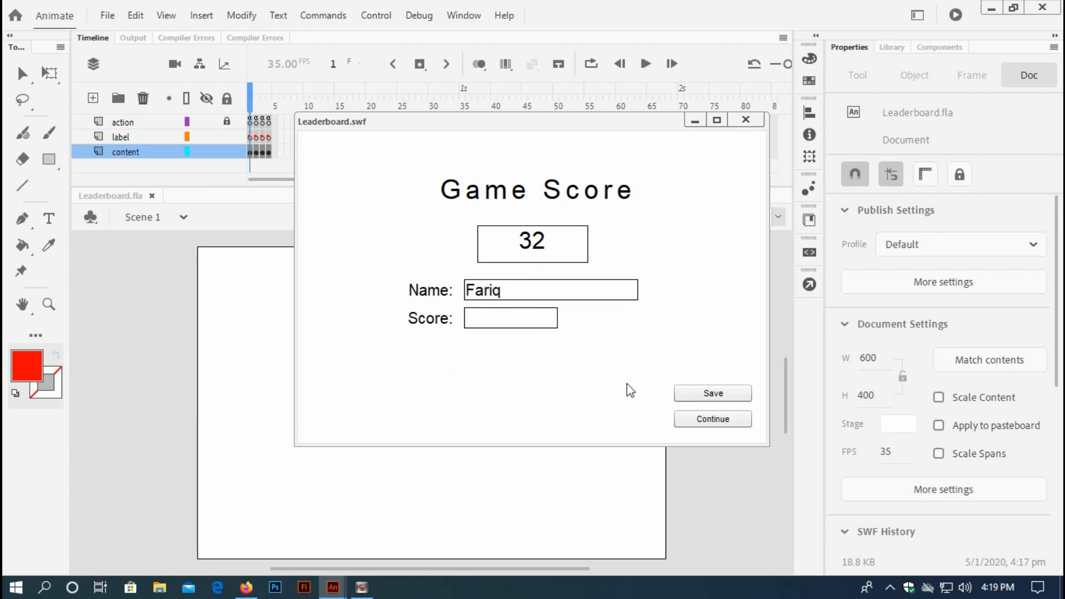
click(712, 419)
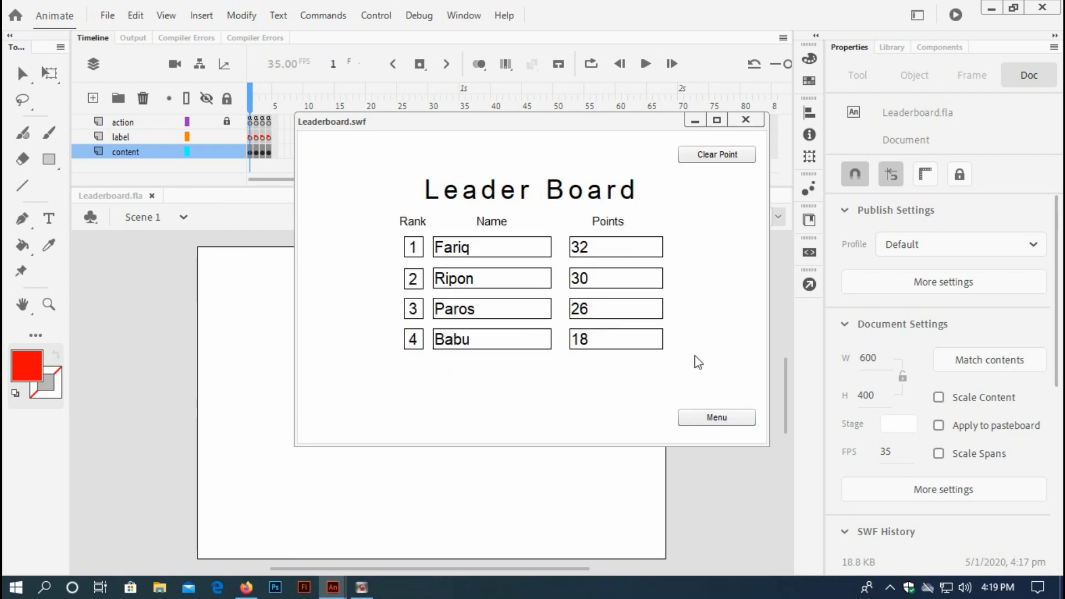
mouse_move(559, 270)
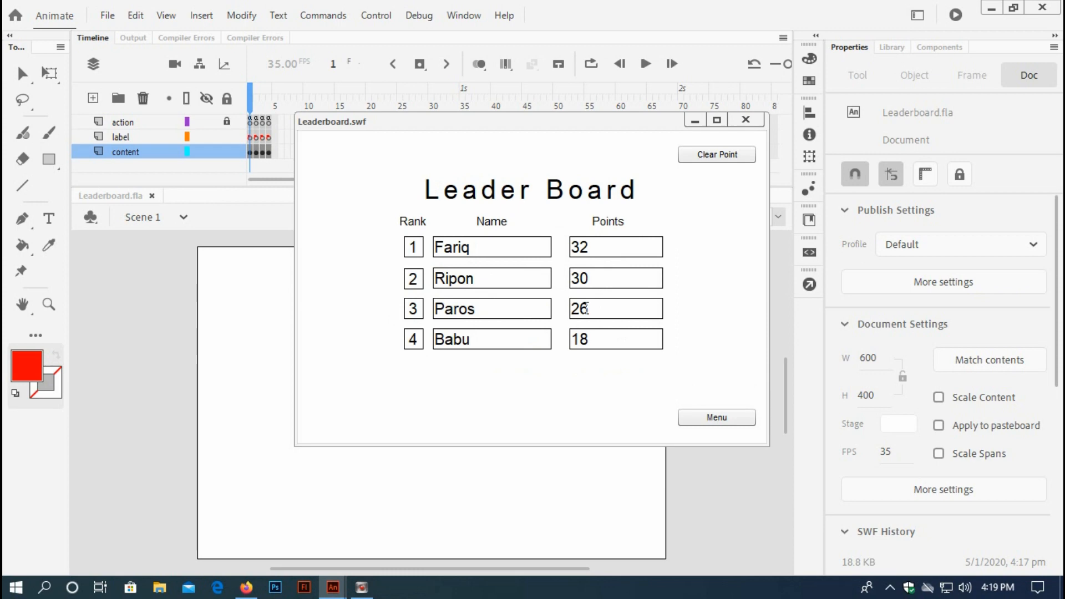
mouse_move(571, 257)
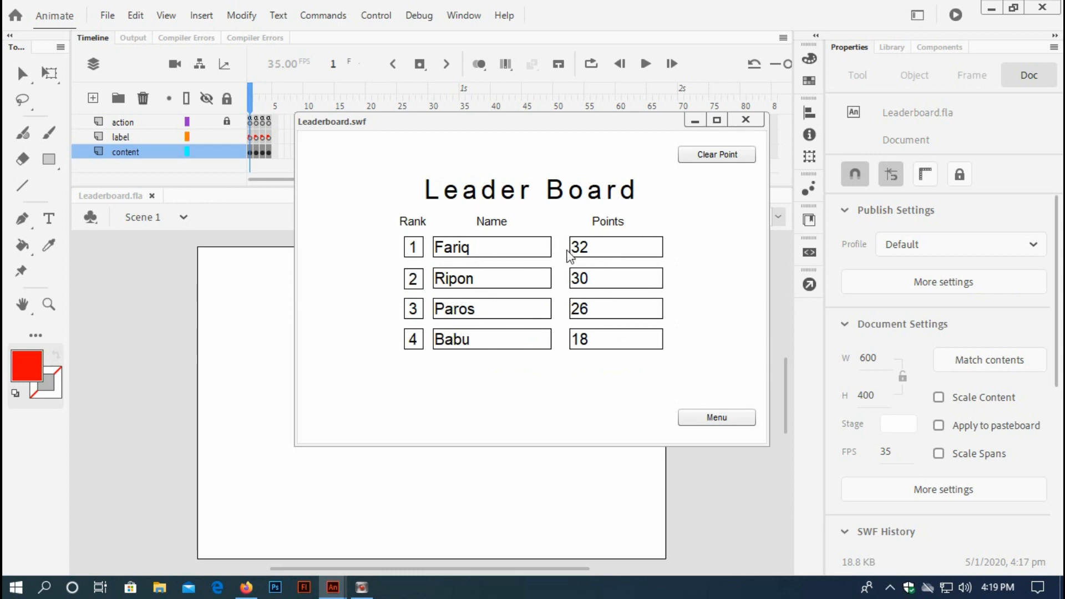
Step: Clear the saved ranking with Clear Point, view the emptied leaderboard, and close the test movie
click(716, 154)
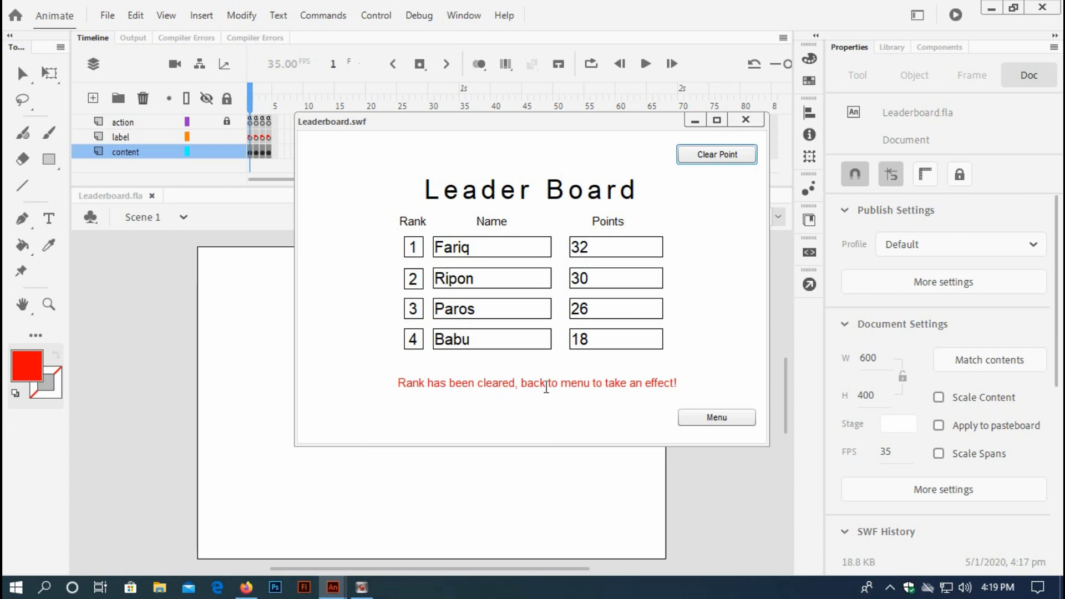
click(716, 417)
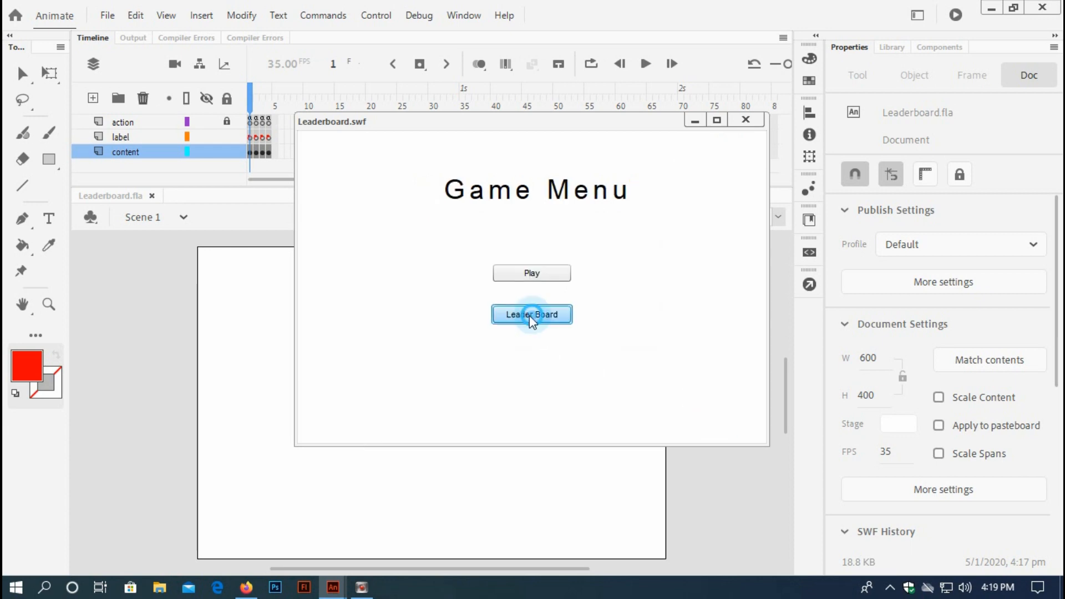
click(532, 314)
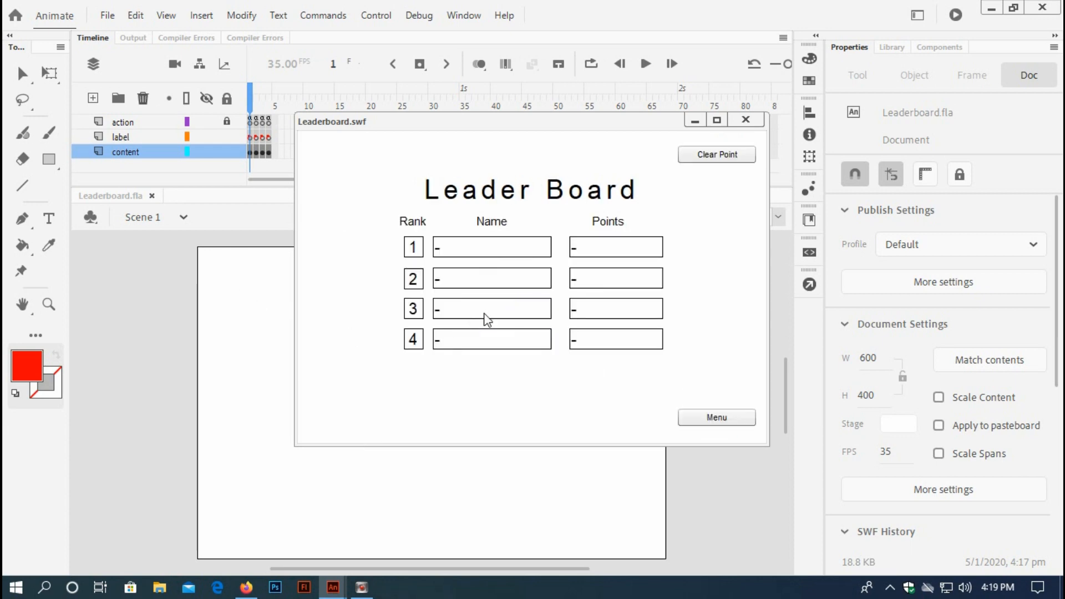
click(744, 119)
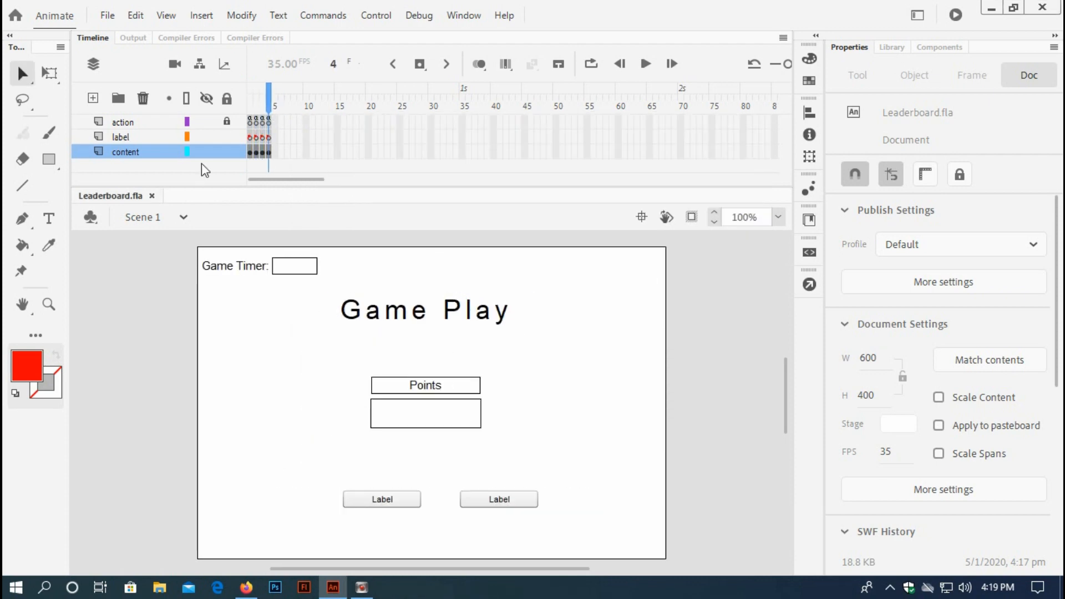
Step: Step through the timeline to show the Game Menu then Game Play frames on stage
click(249, 98)
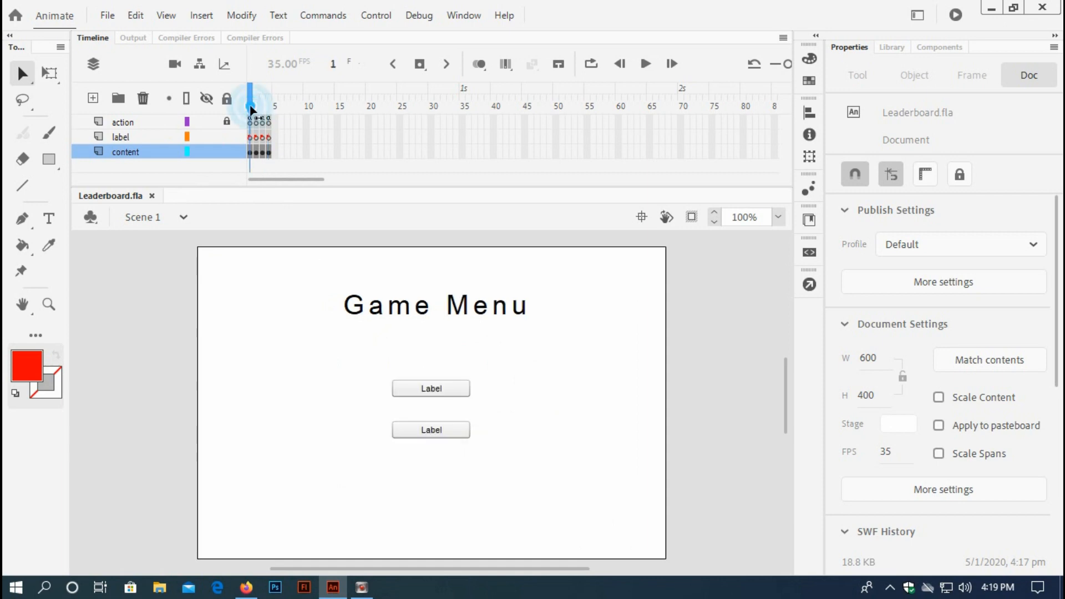
mouse_move(354, 331)
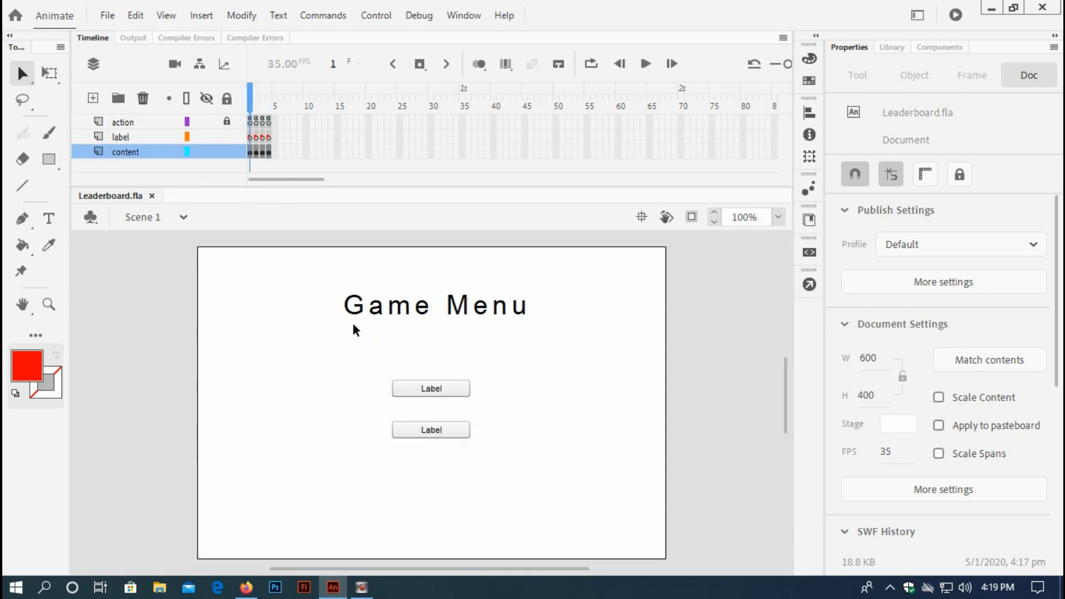
click(257, 106)
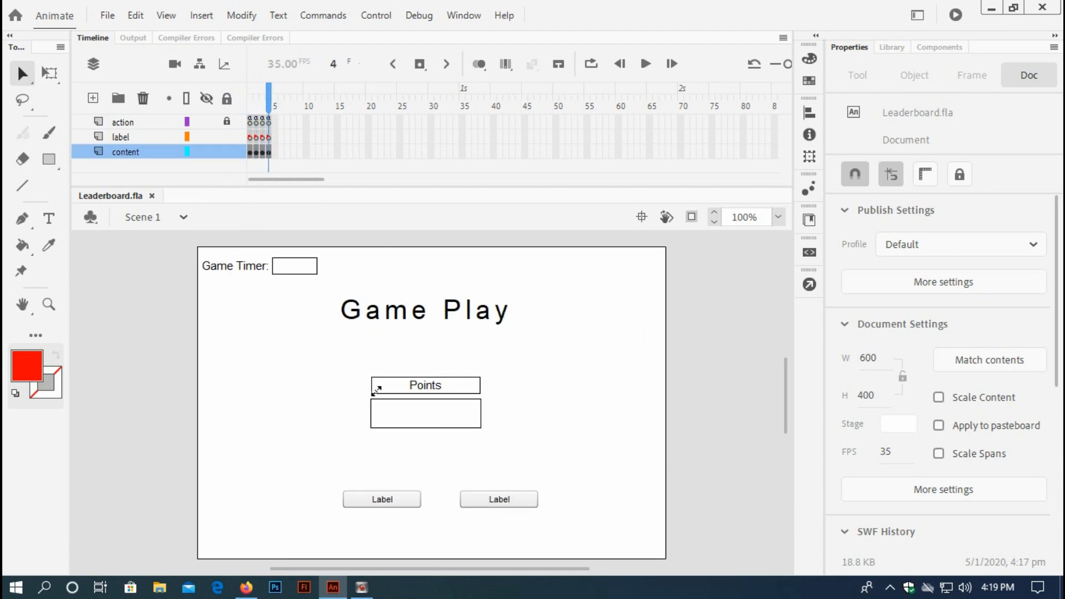
mouse_move(316, 367)
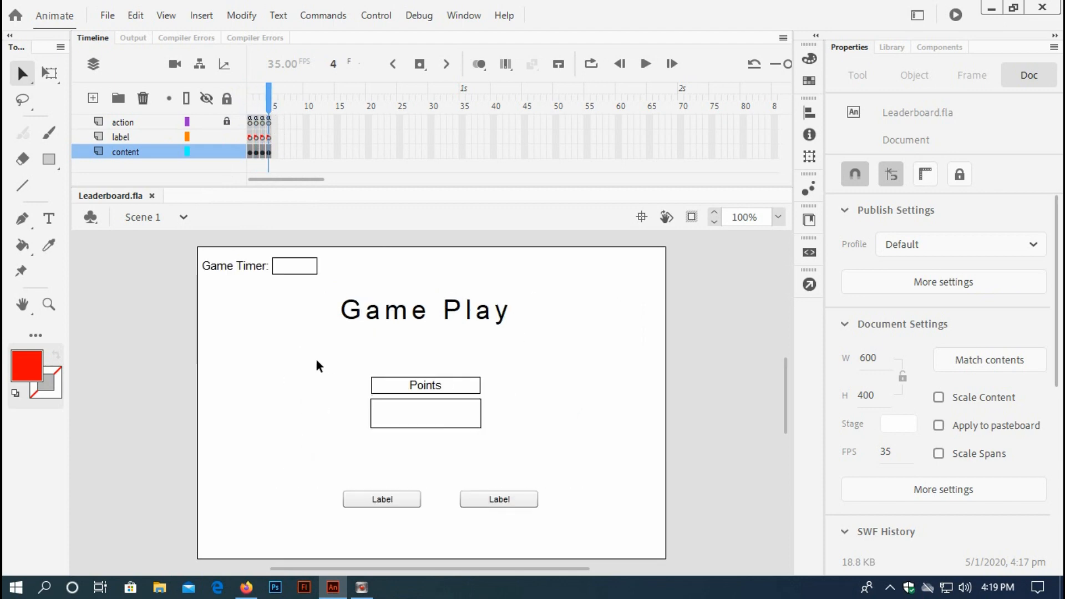
mouse_move(290, 321)
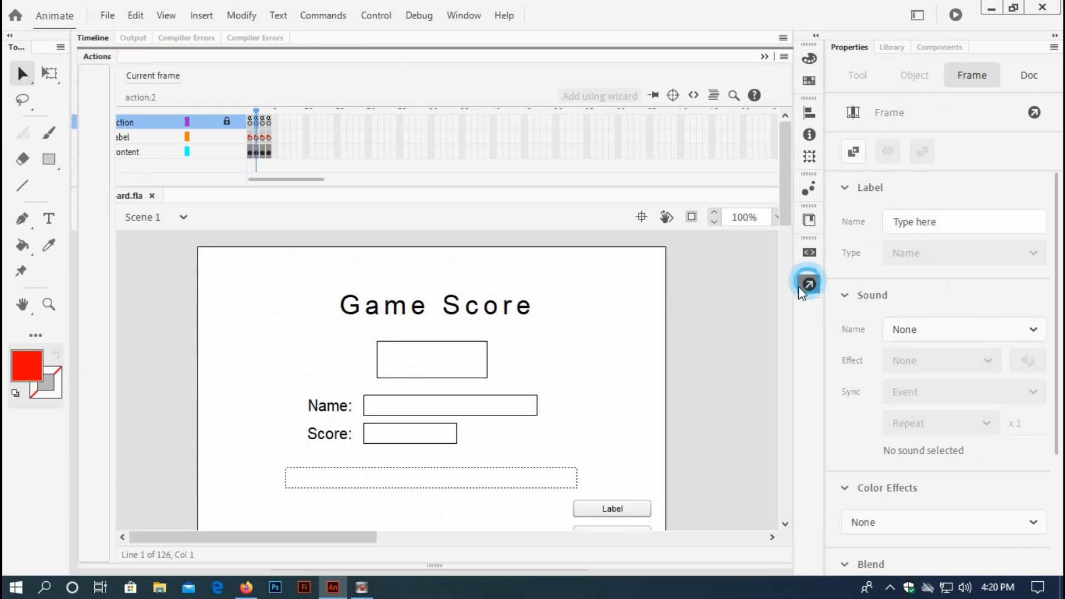
Step: Read through the Game Score frame script in the Actions panel, then return to the stage
click(808, 283)
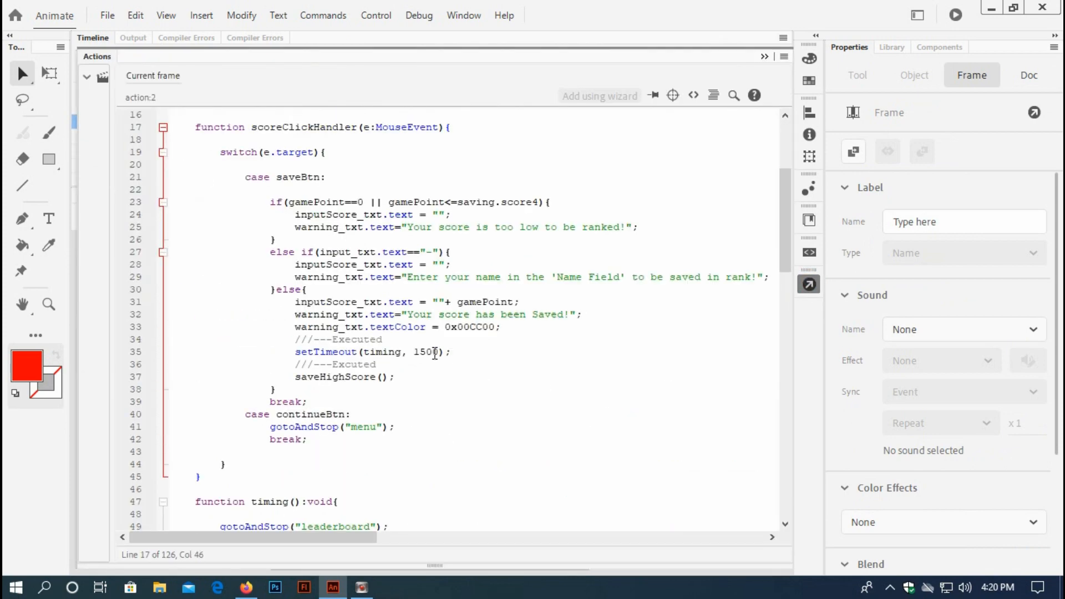
scroll(down, 3)
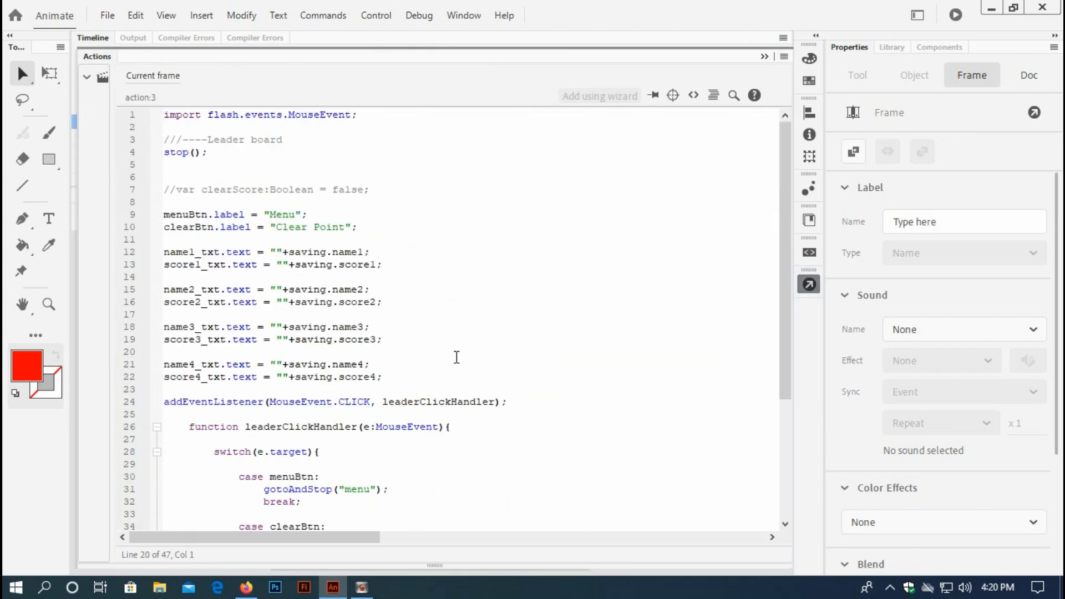
click(93, 37)
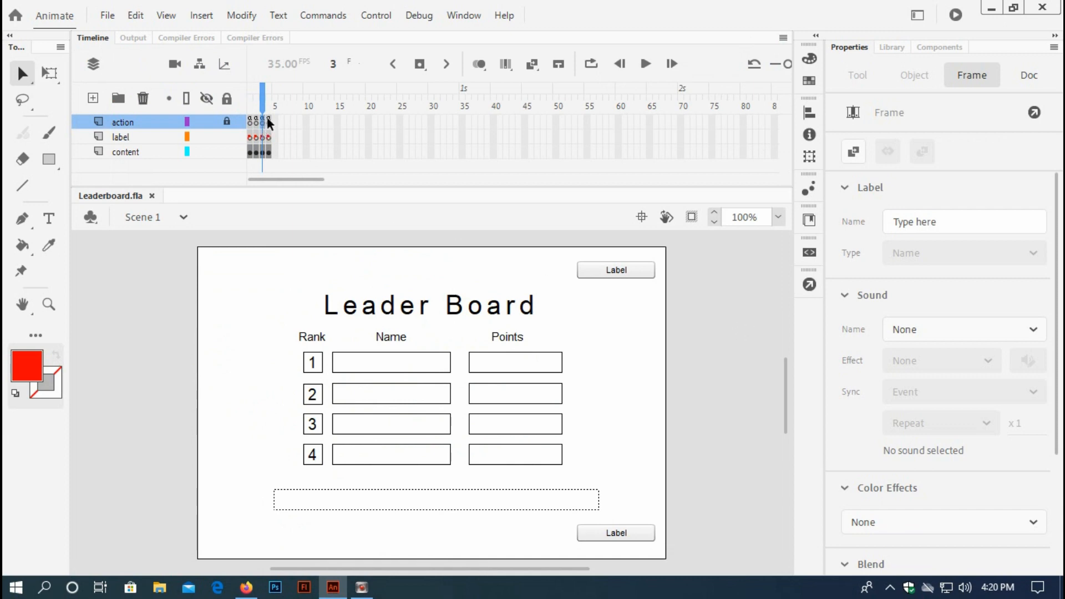
Step: Read the Leader Board frame script, then close it leaving the Game Score frame on stage
click(262, 106)
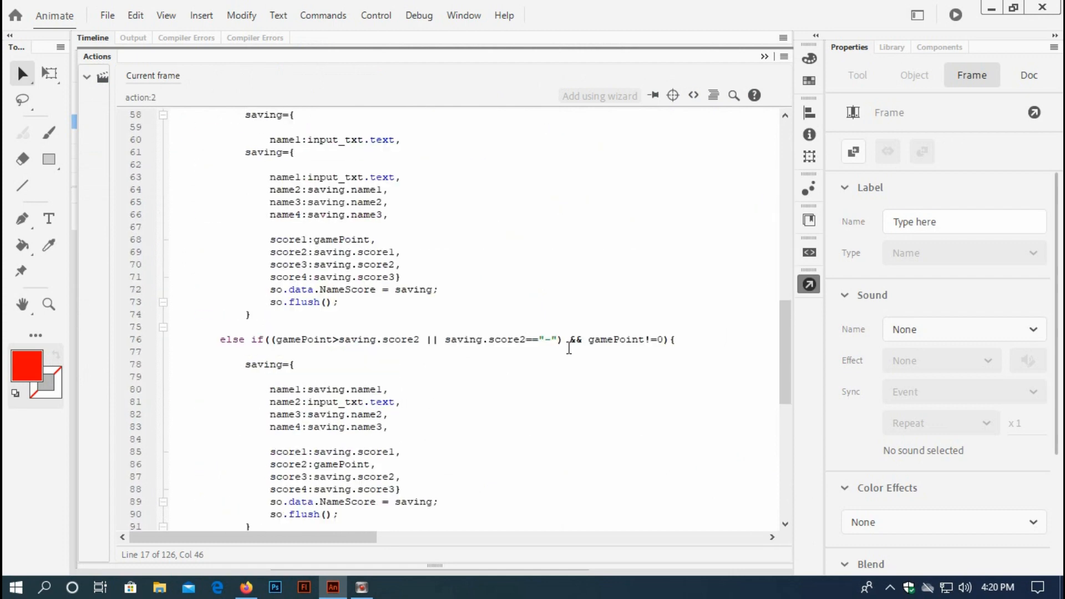
scroll(down, 3)
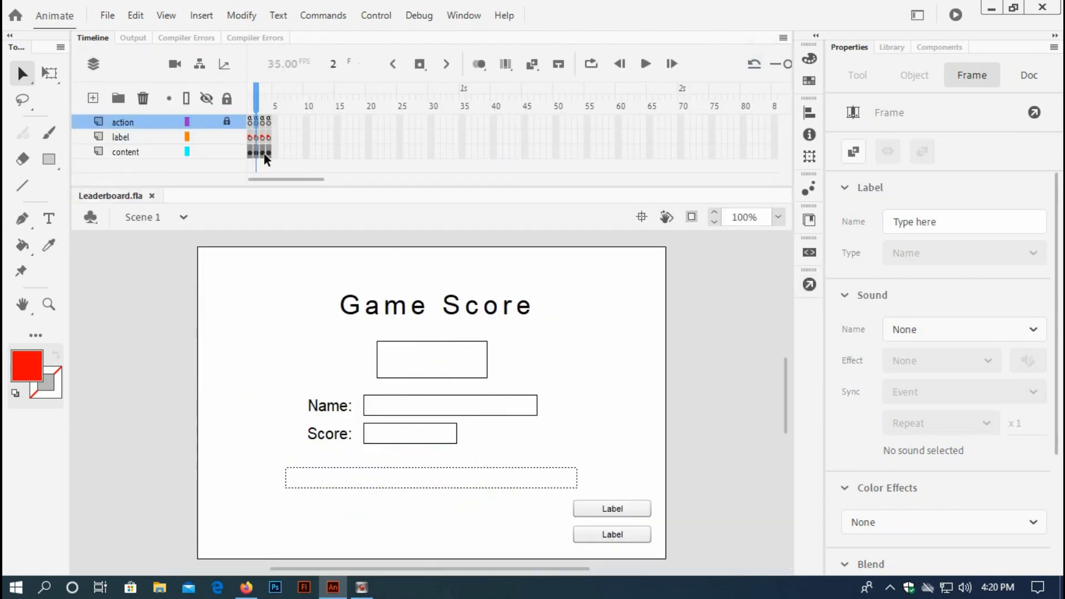
click(1029, 75)
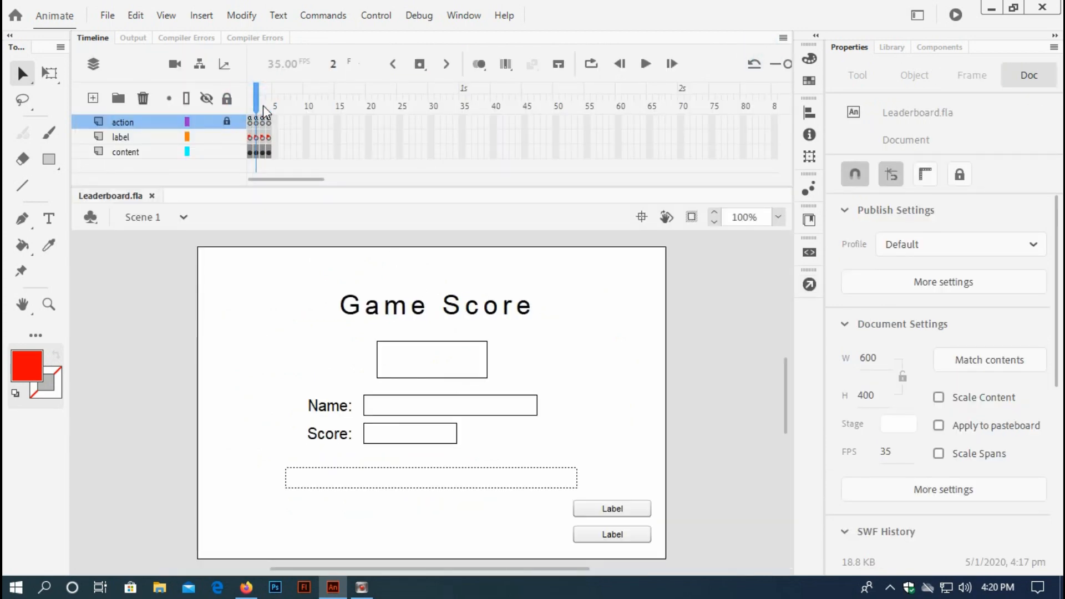